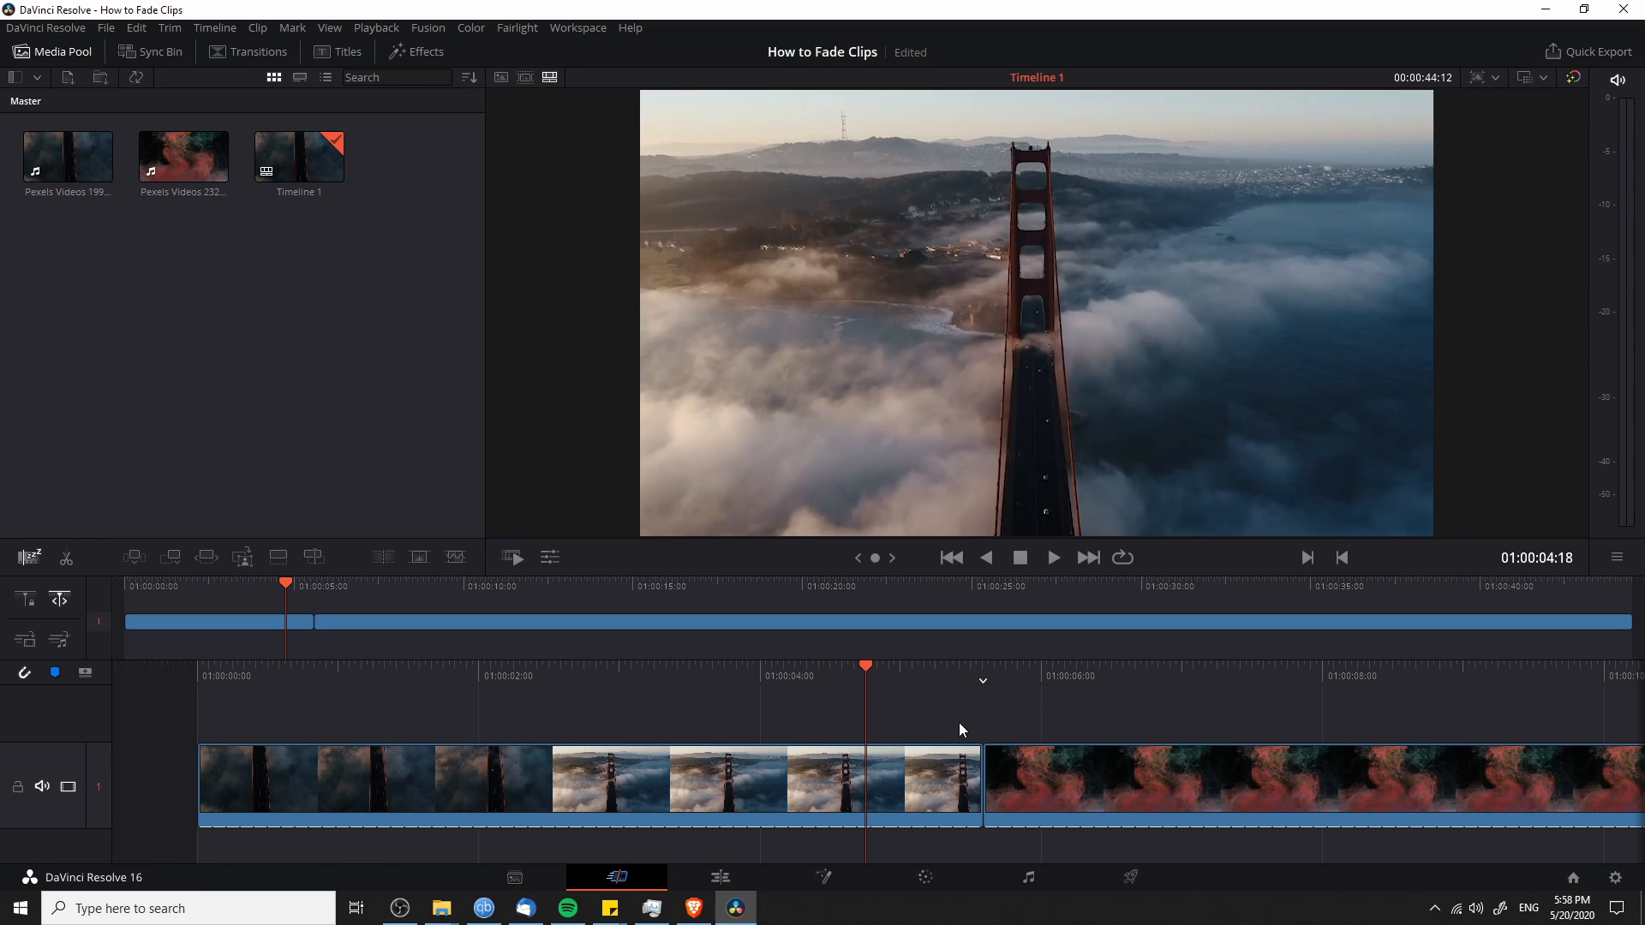
Select the cut and trim the bridge clip's tail left so the smoke clip starts earlier.
{"action": "left_click", "coordinate": [984, 791]}
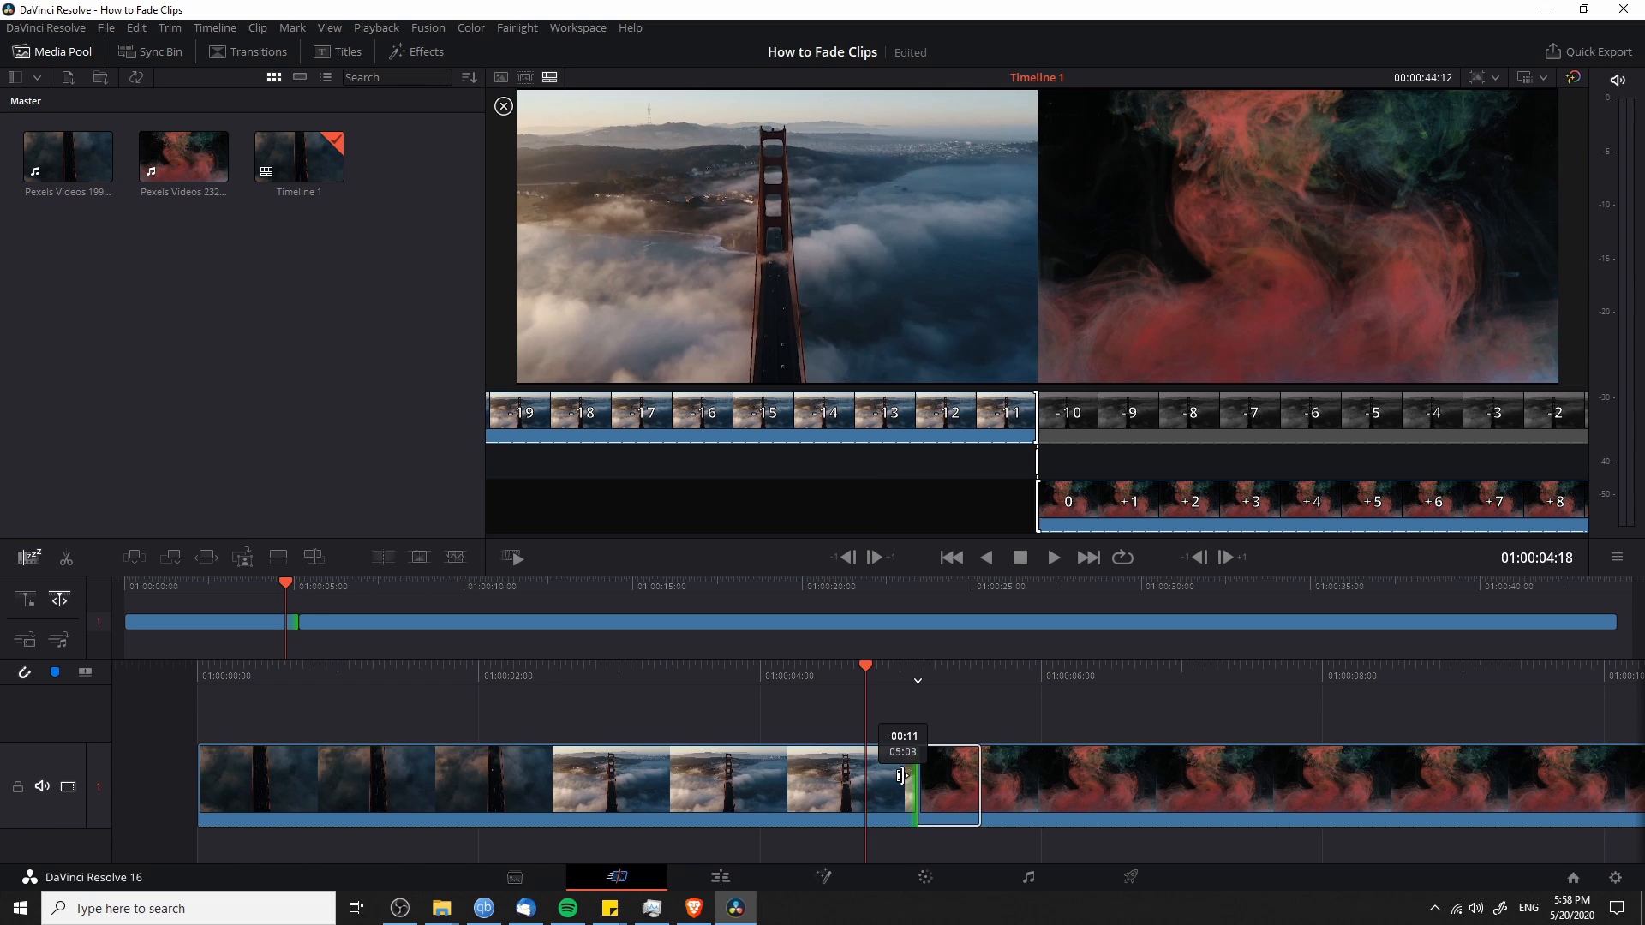
{"action": "left_click_drag", "start_coordinate": [899, 776], "coordinate": [915, 769]}
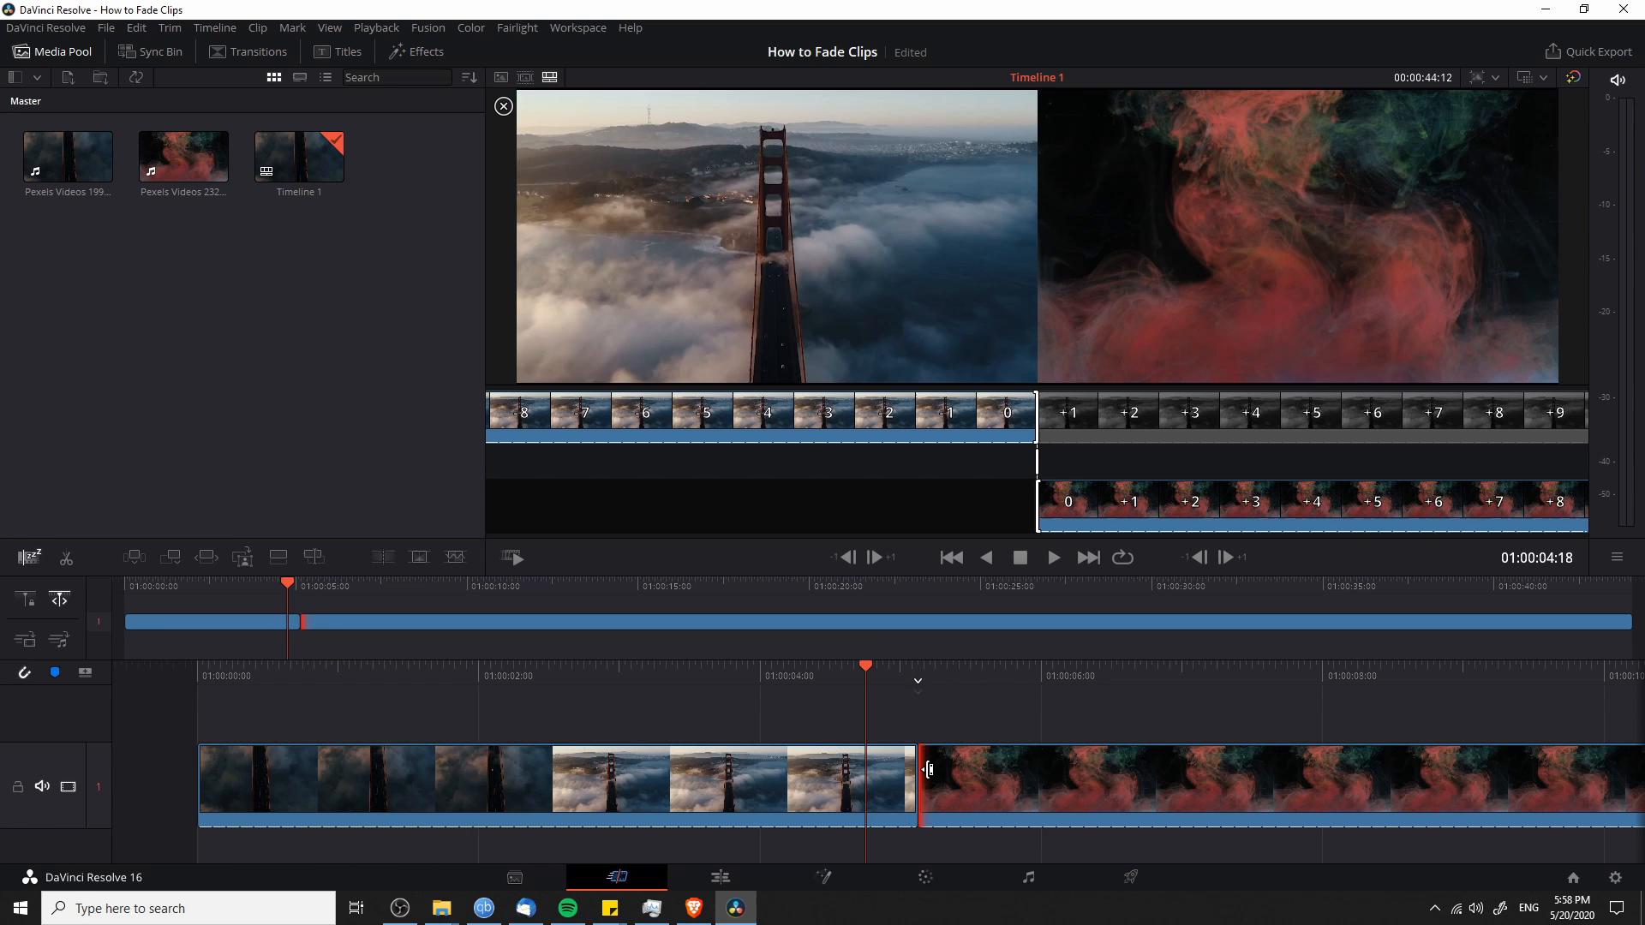
{"action": "left_click_drag", "start_coordinate": [932, 782], "coordinate": [925, 781]}
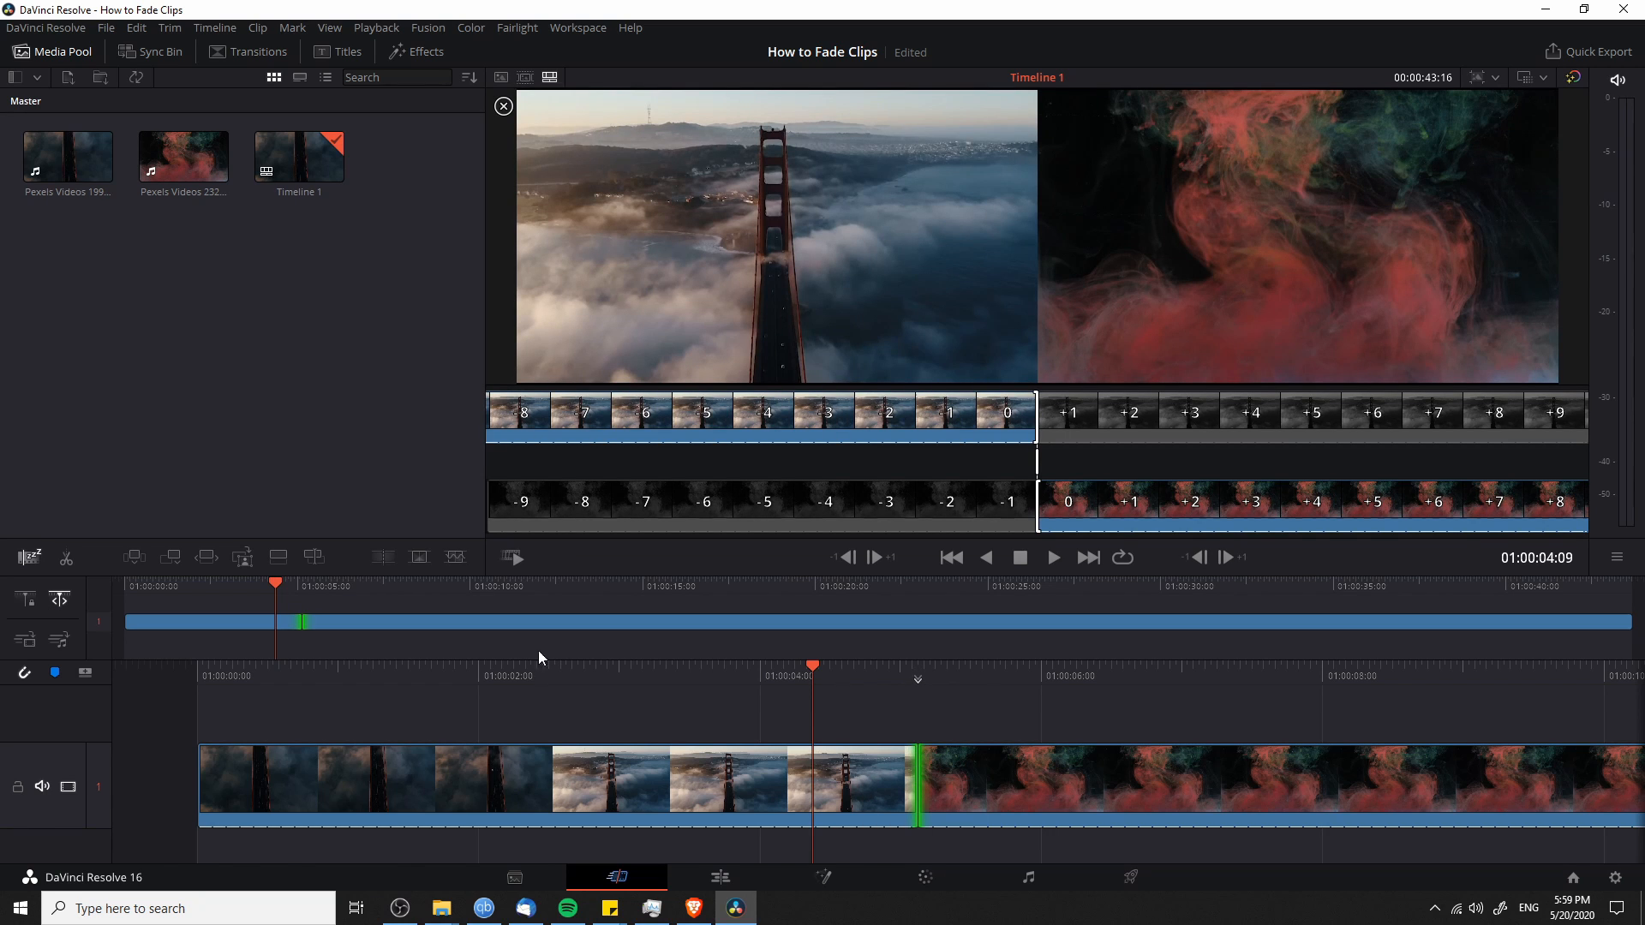
{"action": "mouse_move", "coordinate": [70, 86]}
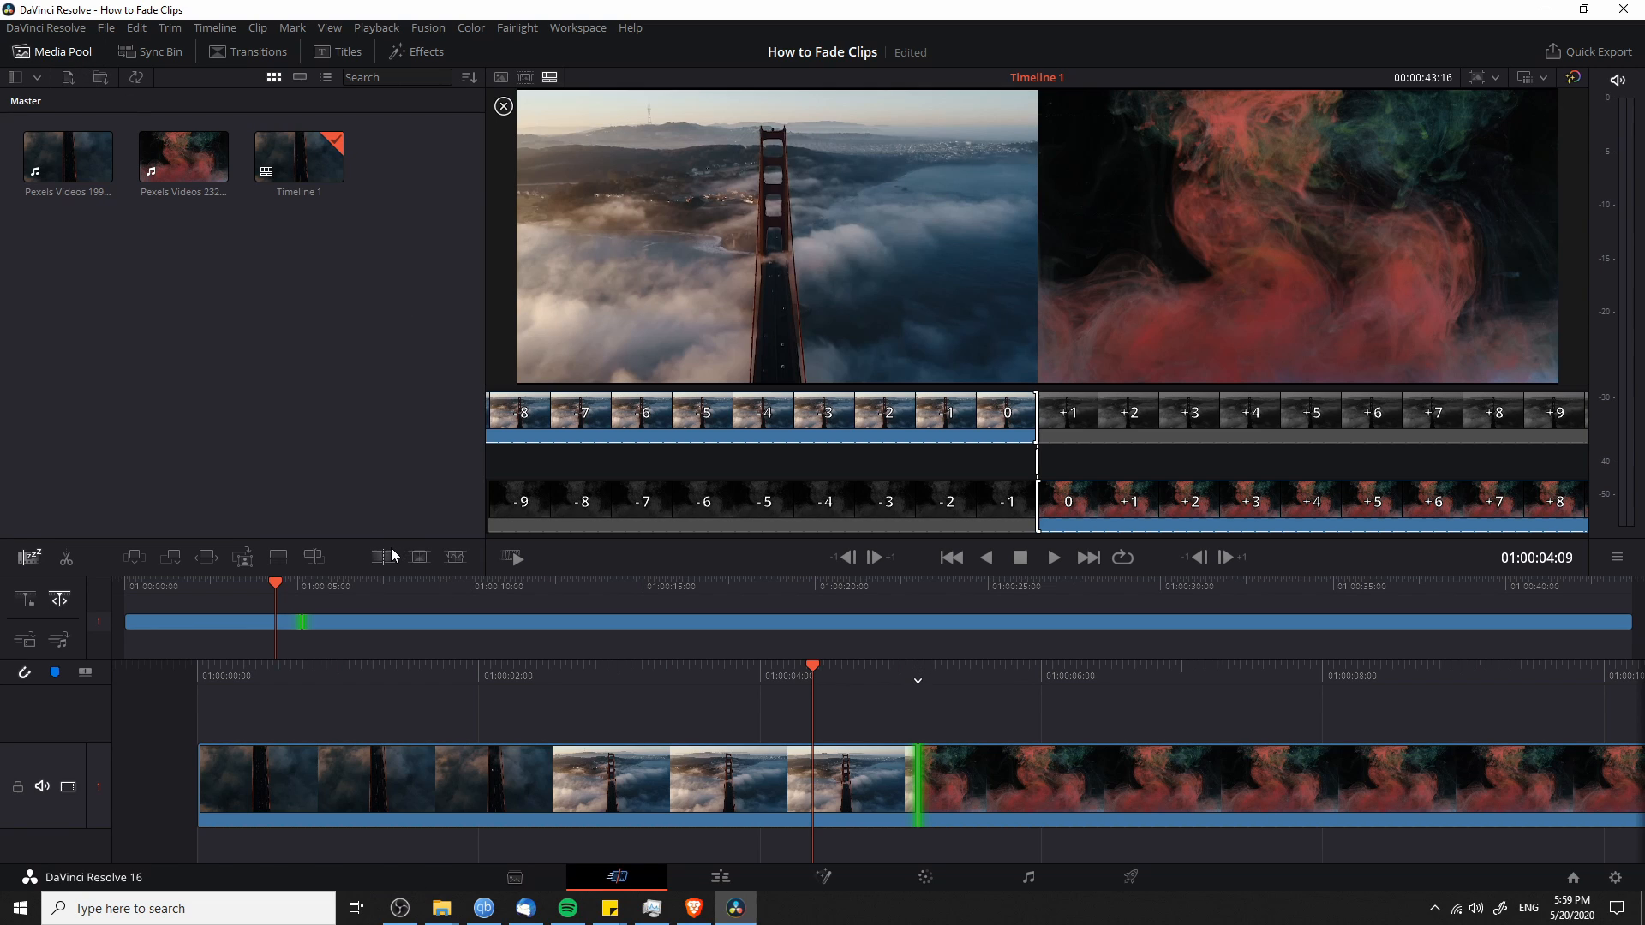
{"action": "mouse_move", "coordinate": [418, 557]}
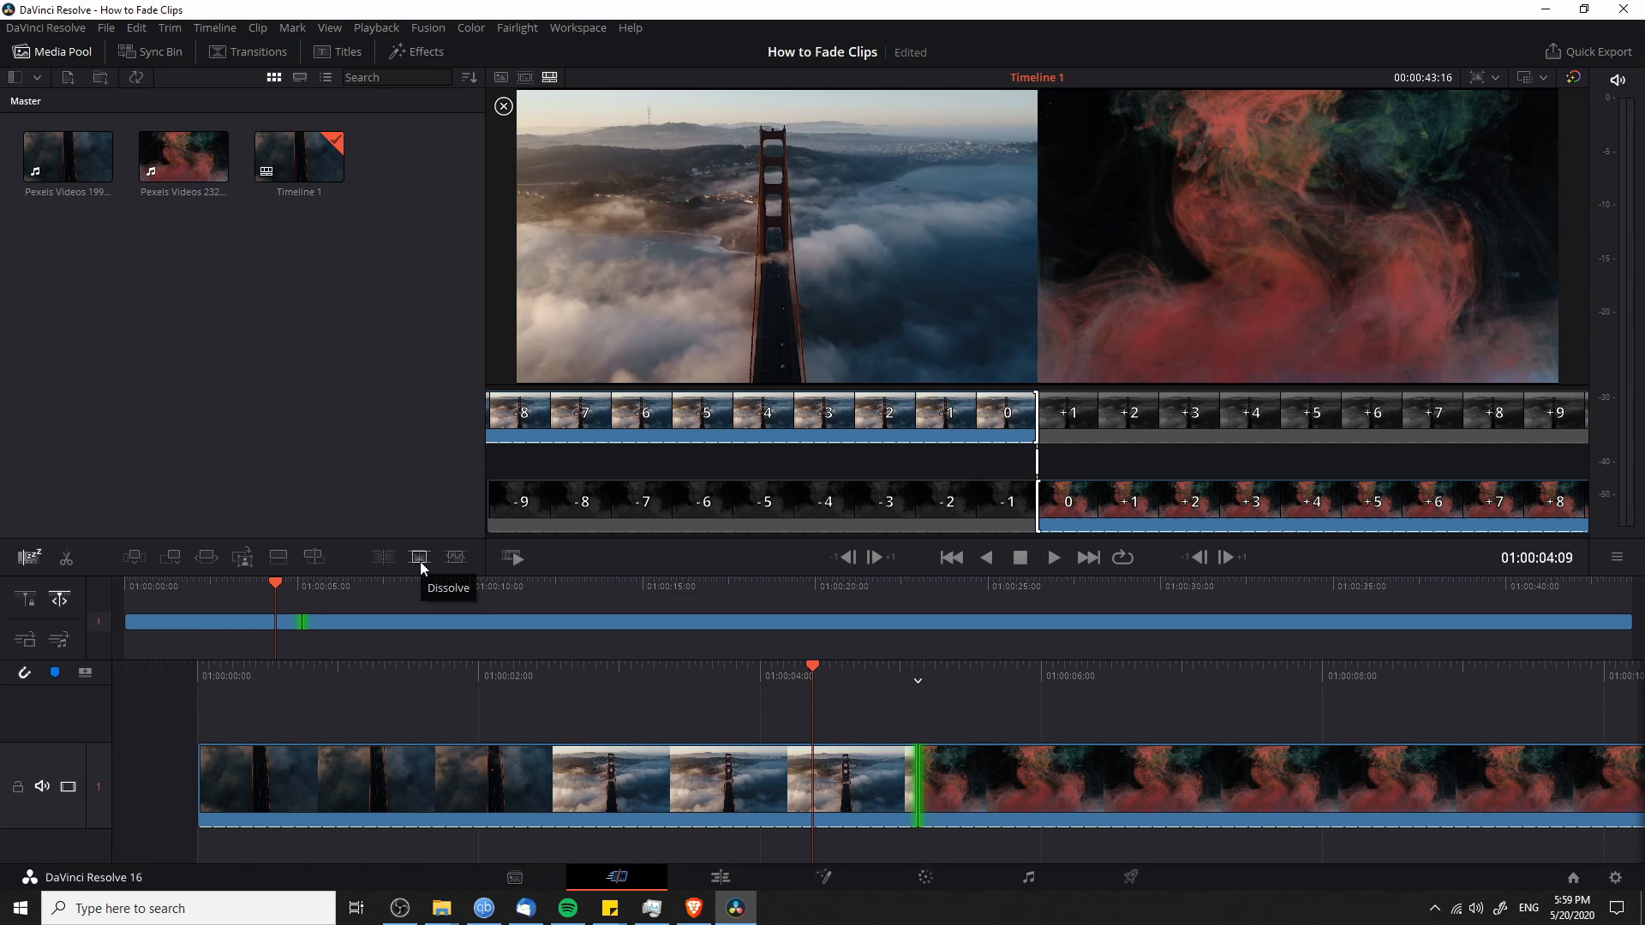
Apply a Dissolve at the selected bridge-to-smoke edit point.
{"action": "left_click", "coordinate": [418, 558]}
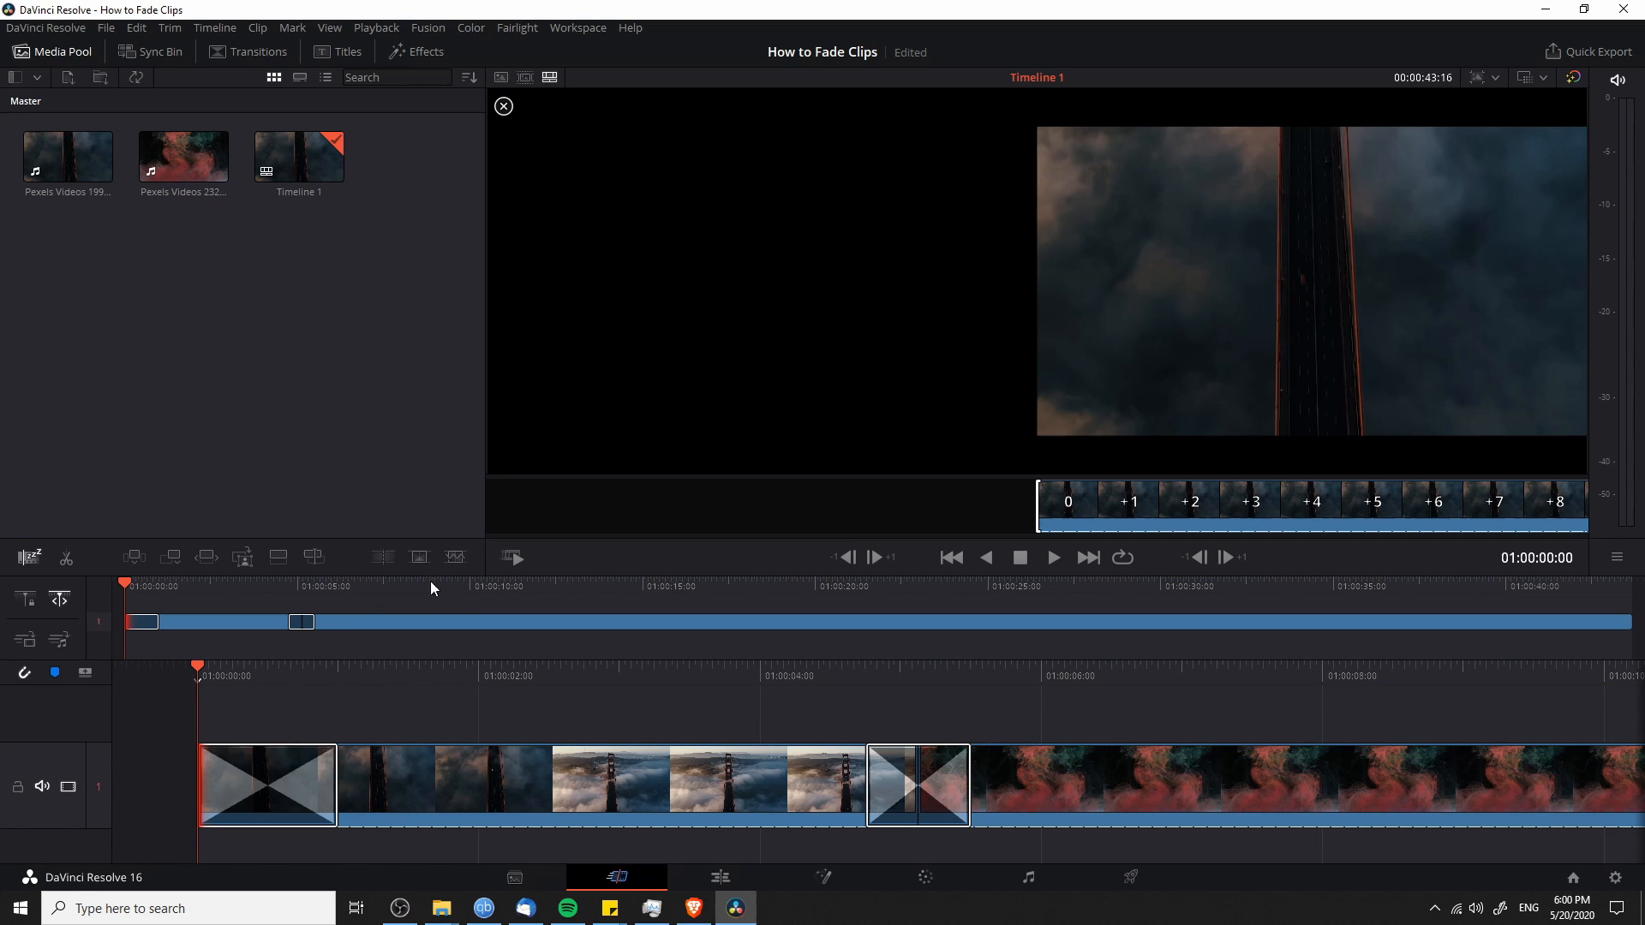
{"action": "mouse_move", "coordinate": [414, 670]}
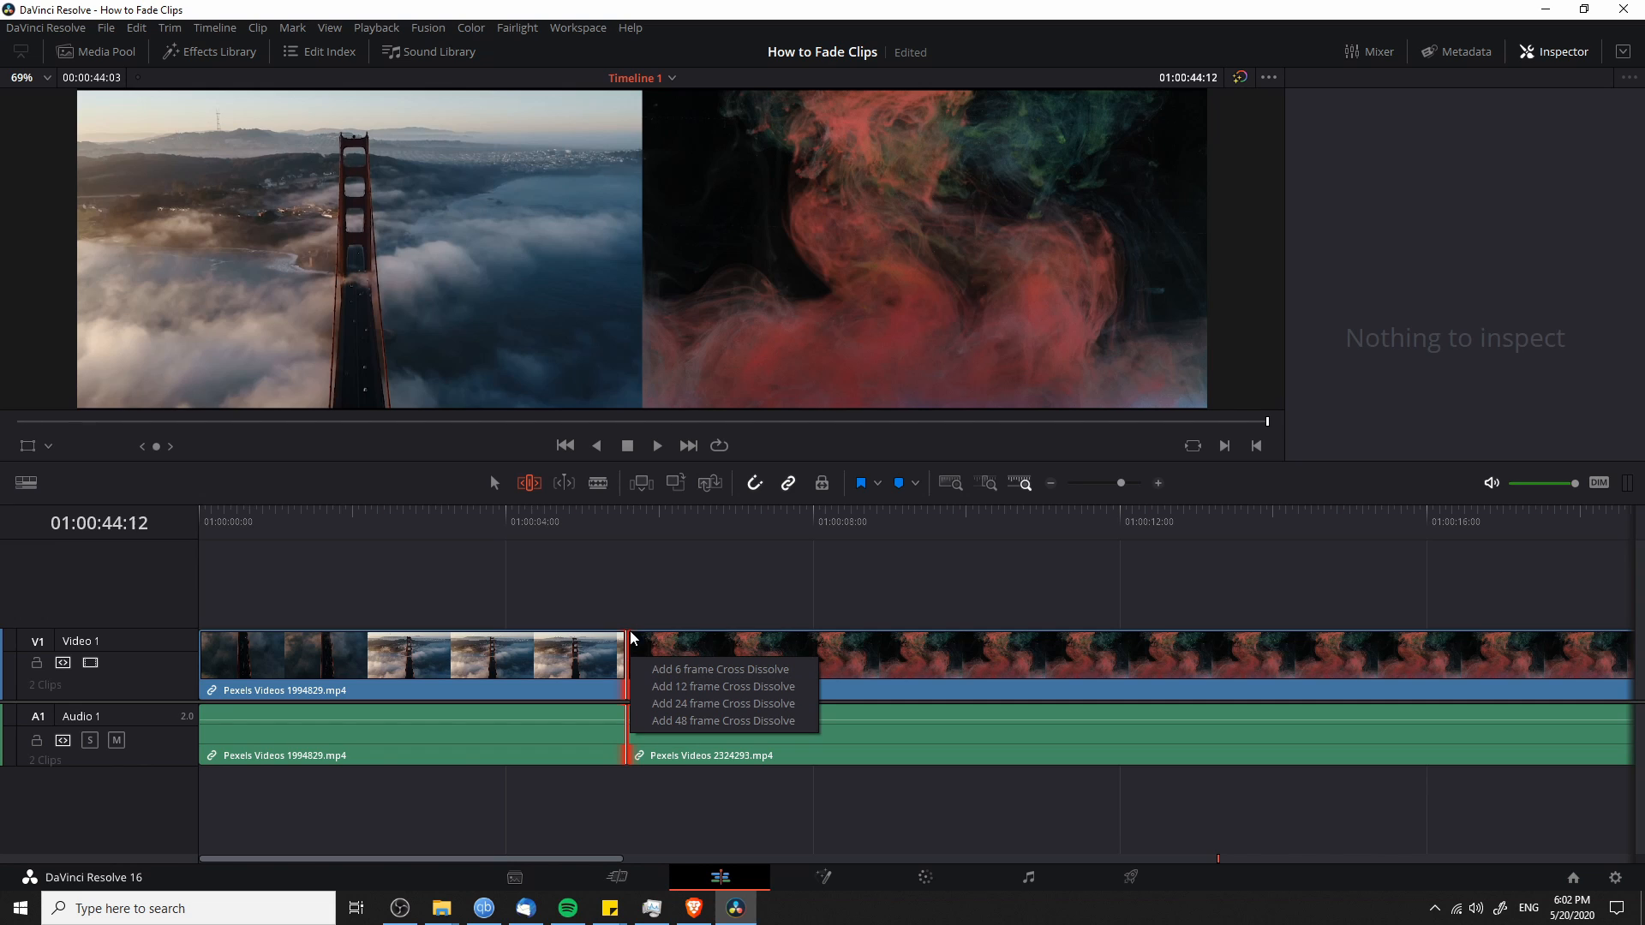
{"action": "mouse_move", "coordinate": [707, 685]}
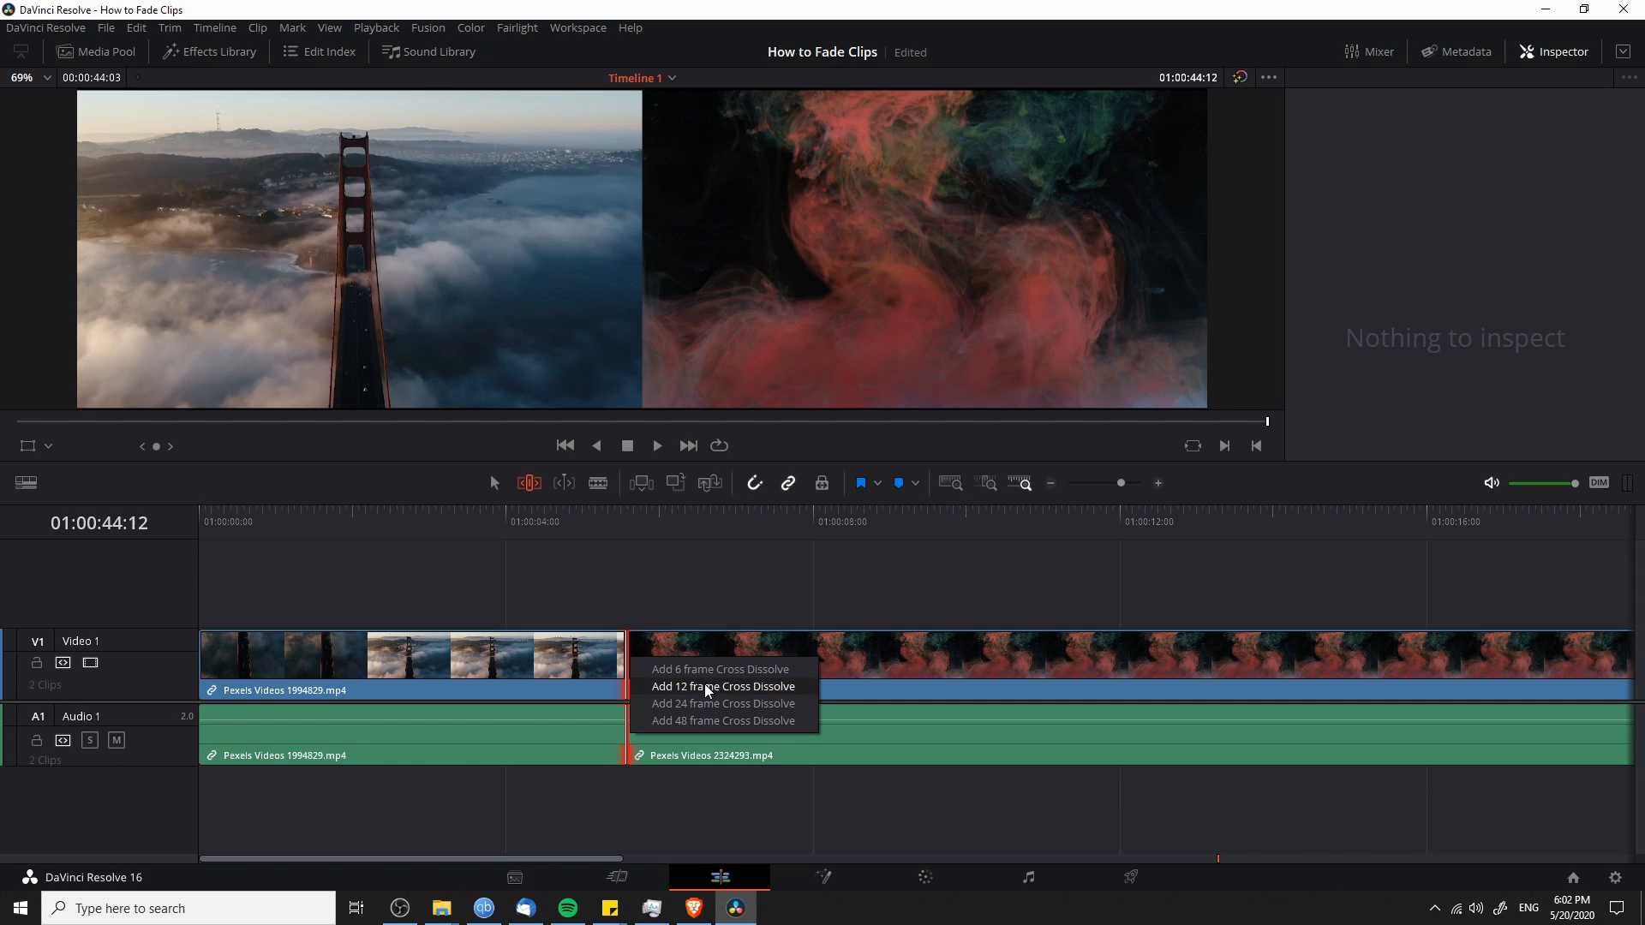
{"action": "mouse_move", "coordinate": [771, 702]}
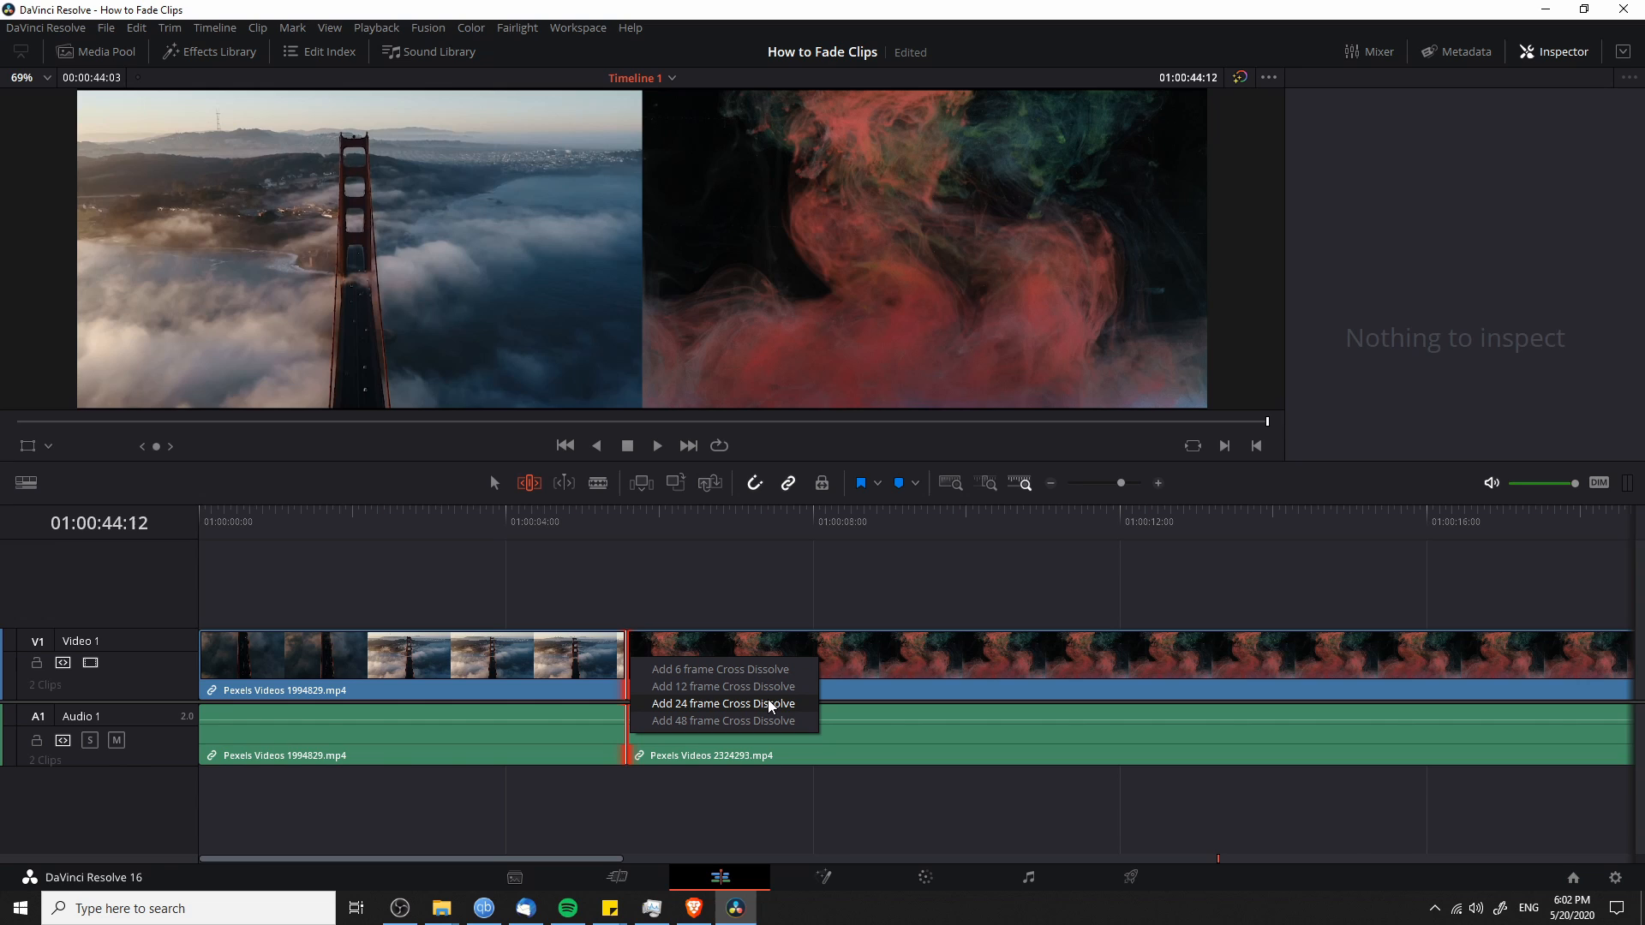
{"action": "mouse_move", "coordinate": [799, 711]}
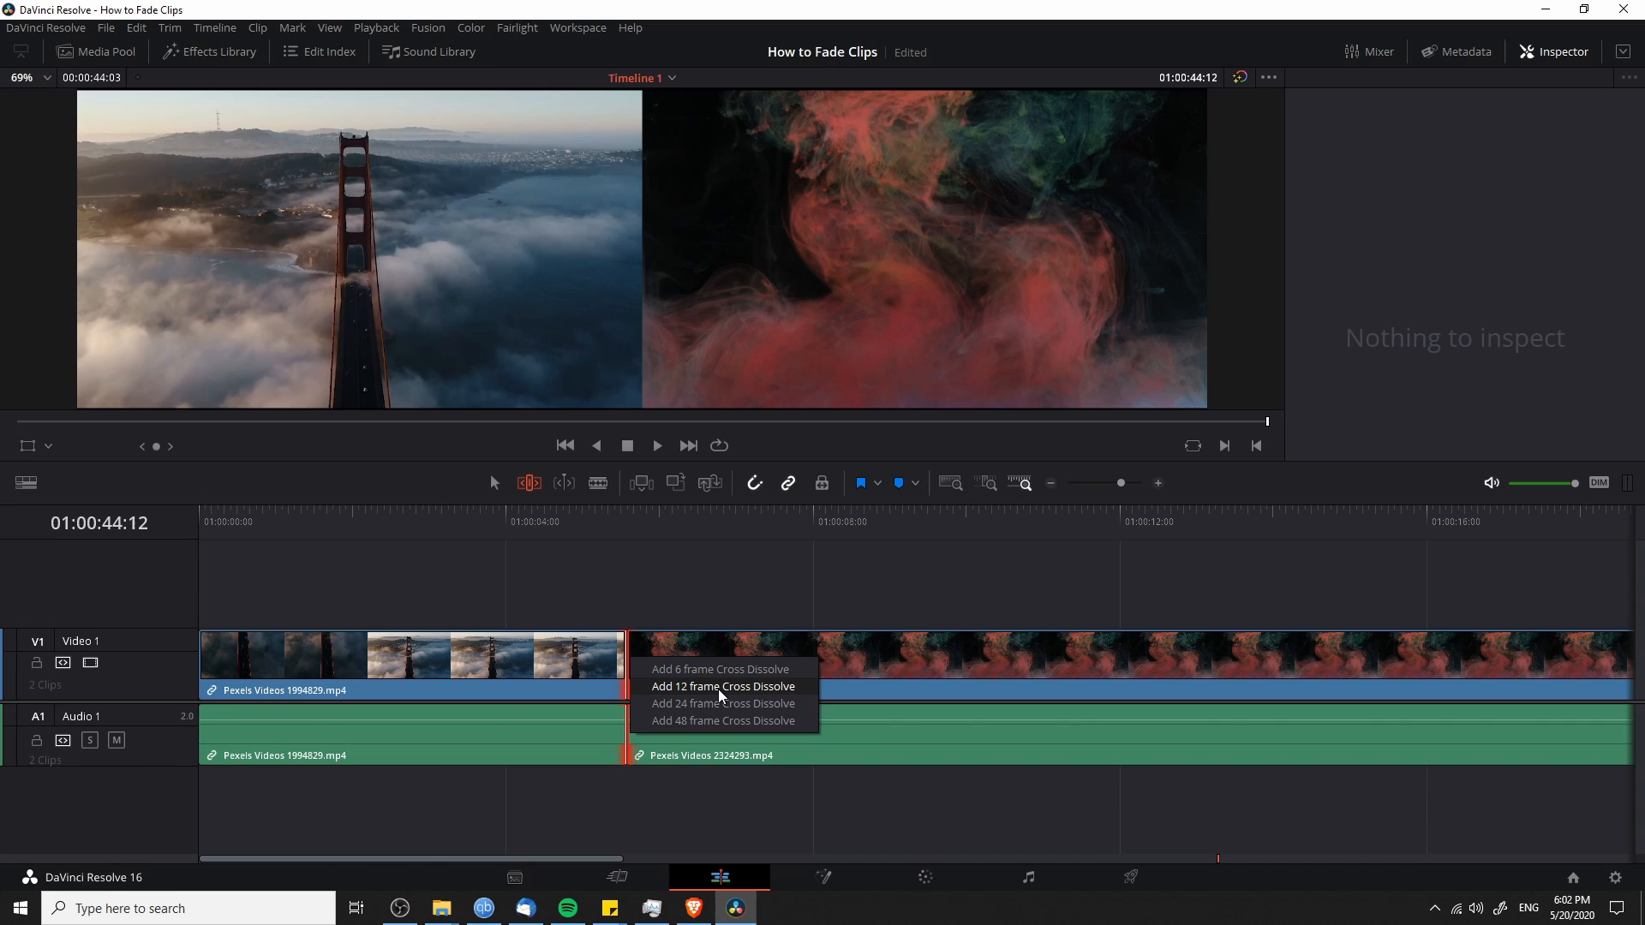
Add a 12 frame Cross Dissolve across video and audio at the cut.
{"action": "left_click", "coordinate": [723, 686]}
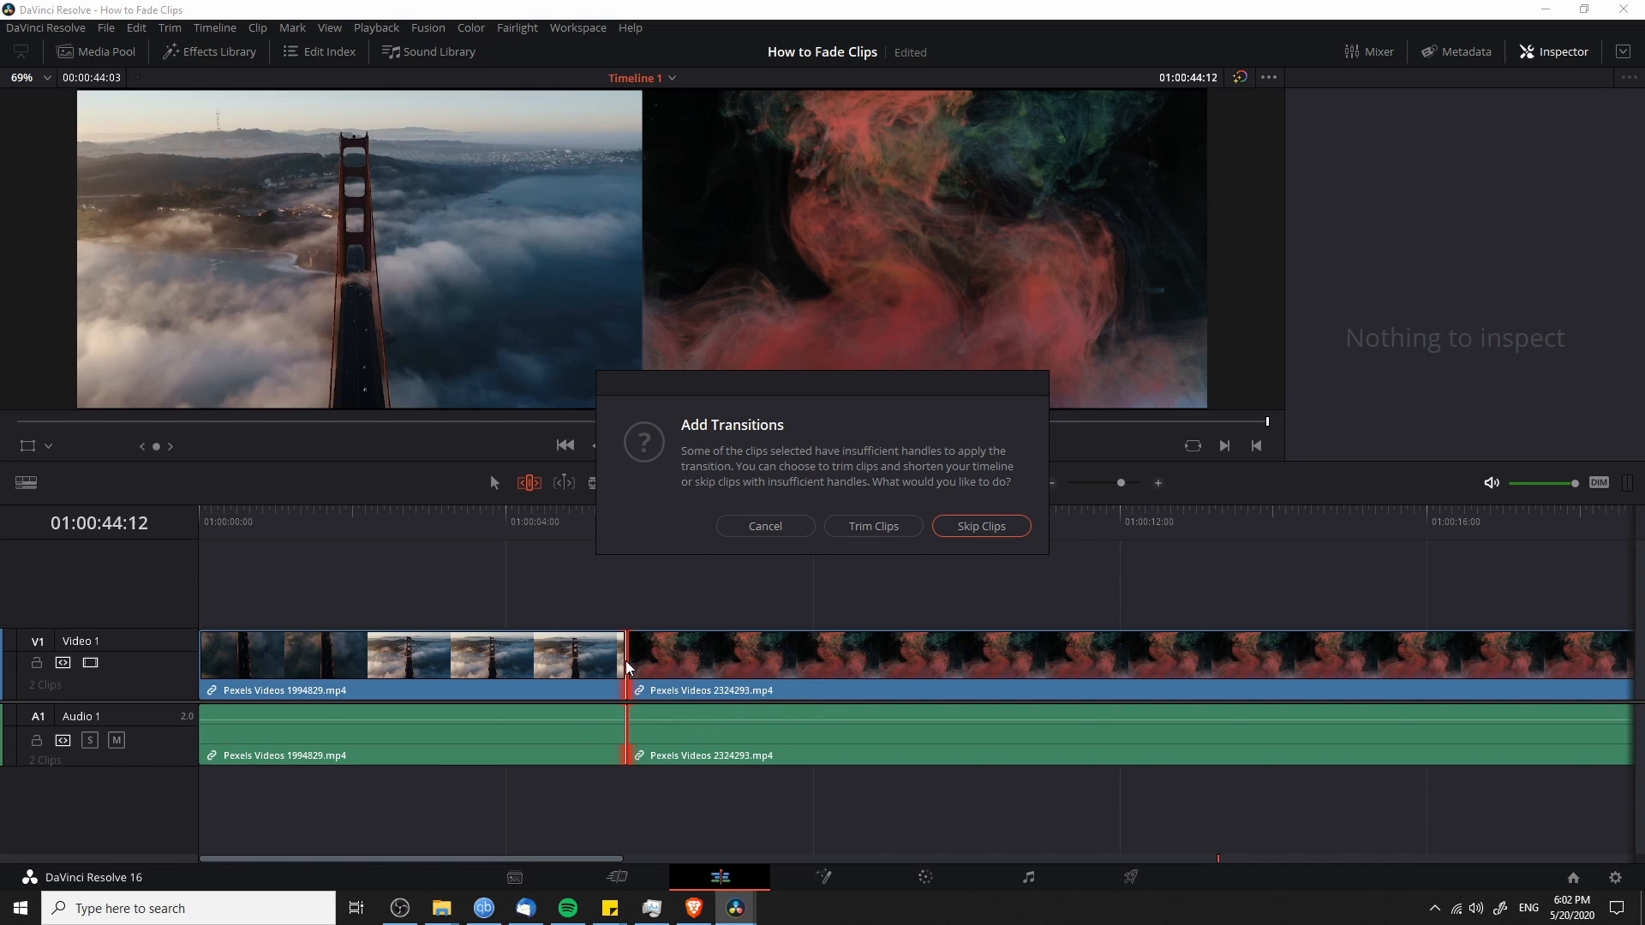
{"action": "mouse_move", "coordinate": [792, 483]}
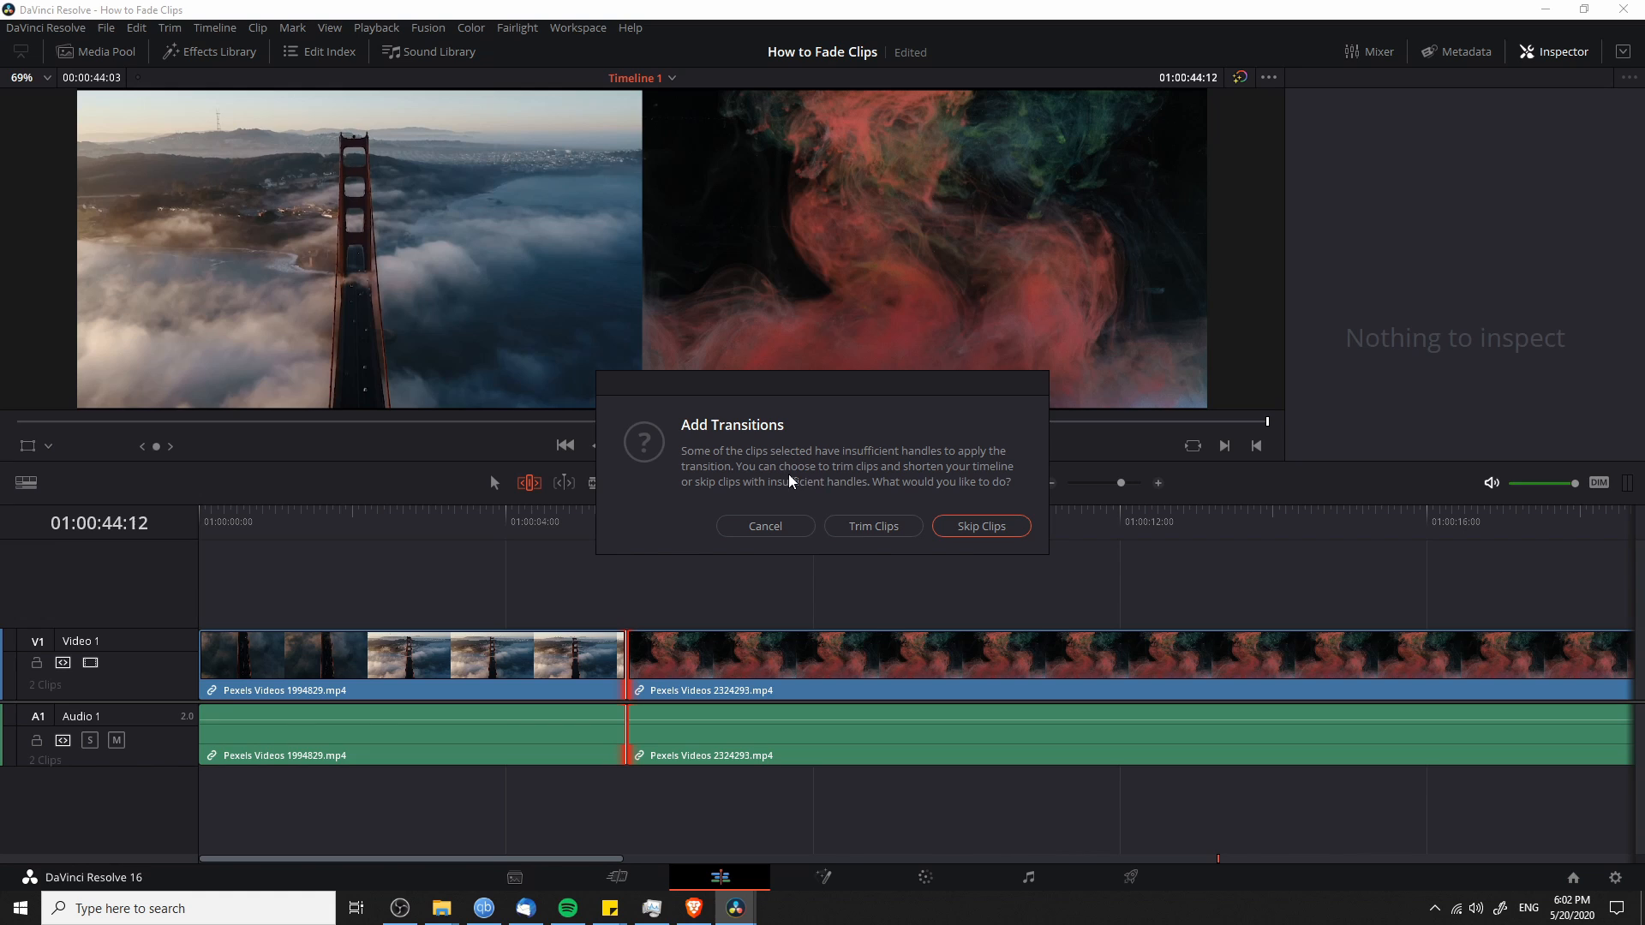
{"action": "mouse_move", "coordinate": [884, 480]}
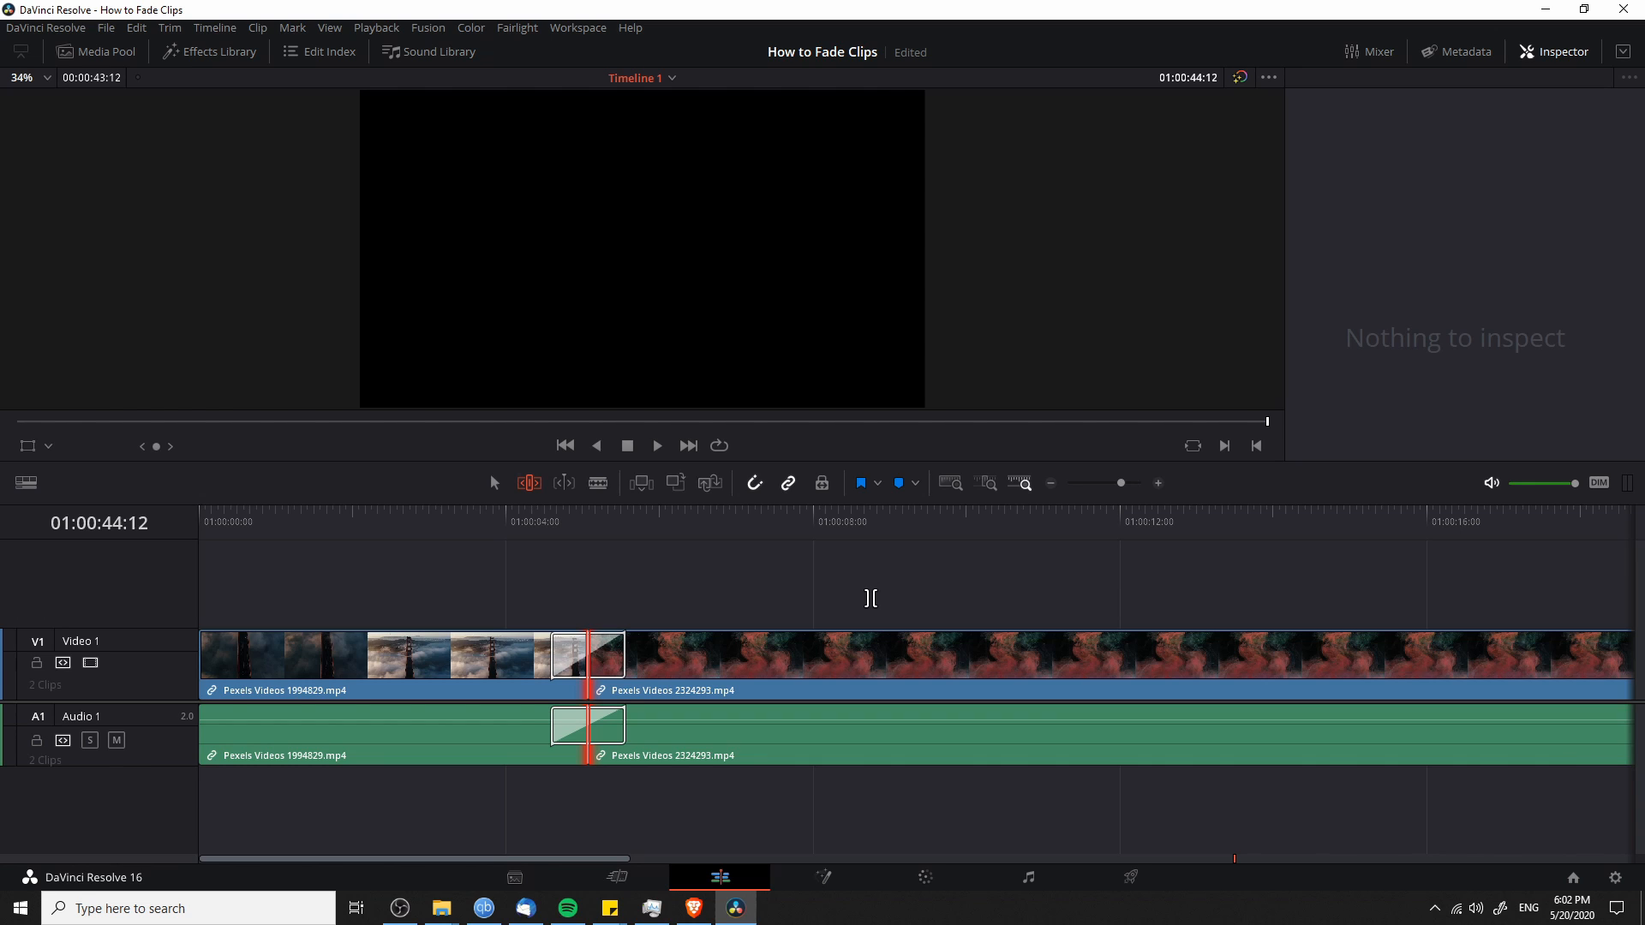
Select the bridge clip and show the Video Transitions in the Effects Library.
{"action": "left_click", "coordinate": [586, 654]}
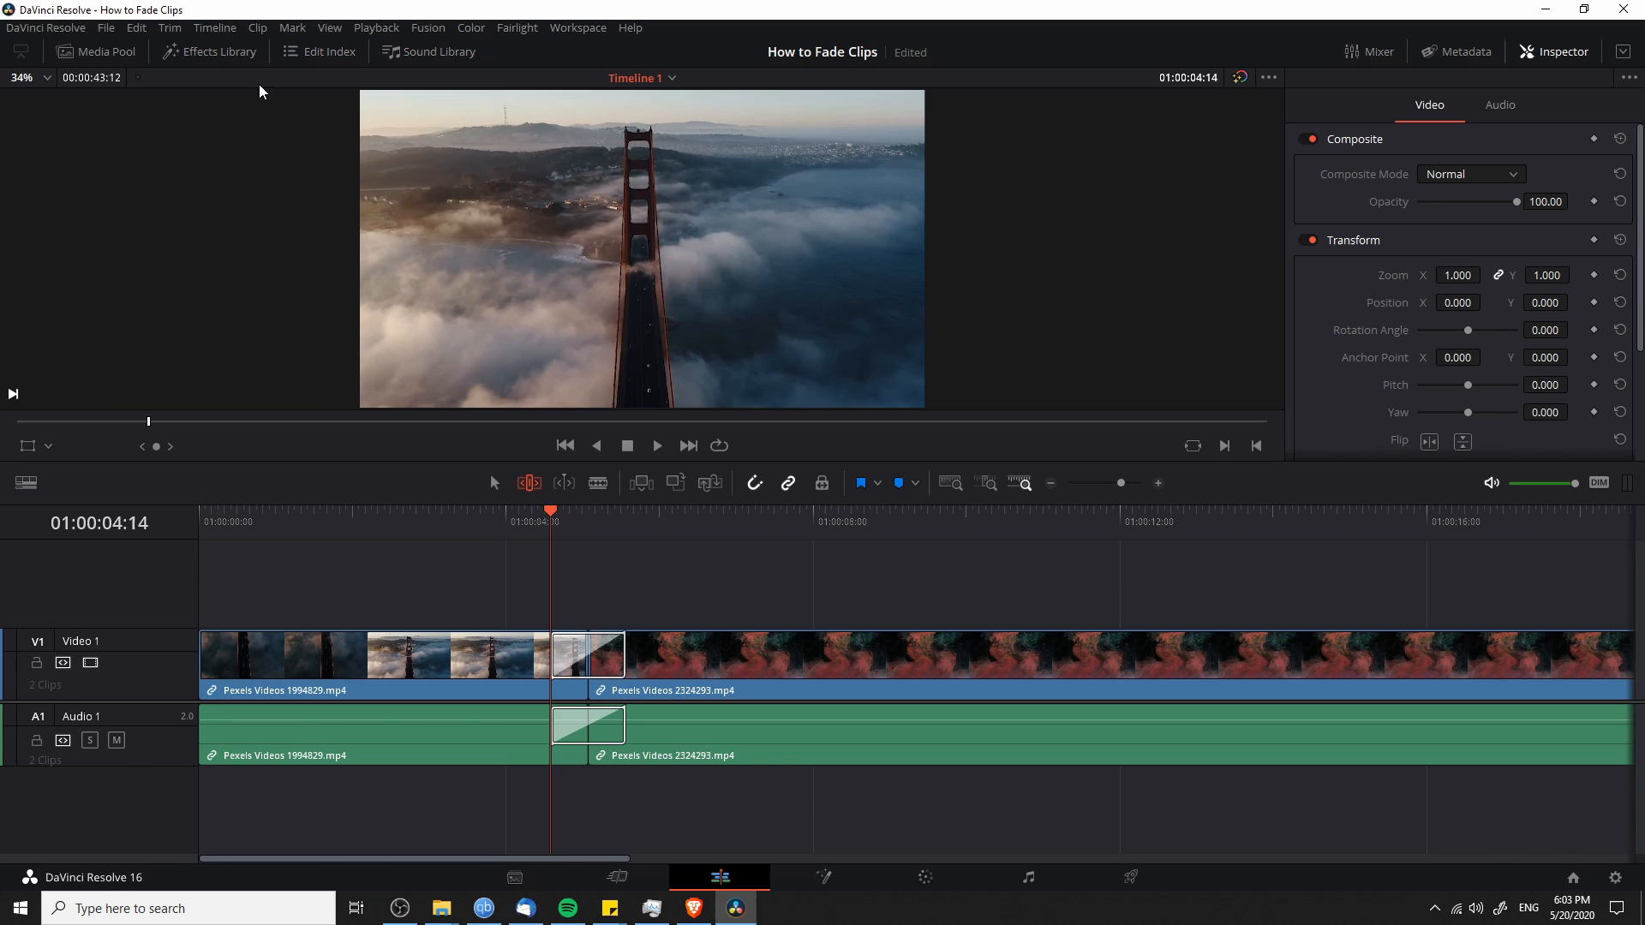
{"action": "left_click", "coordinate": [219, 51]}
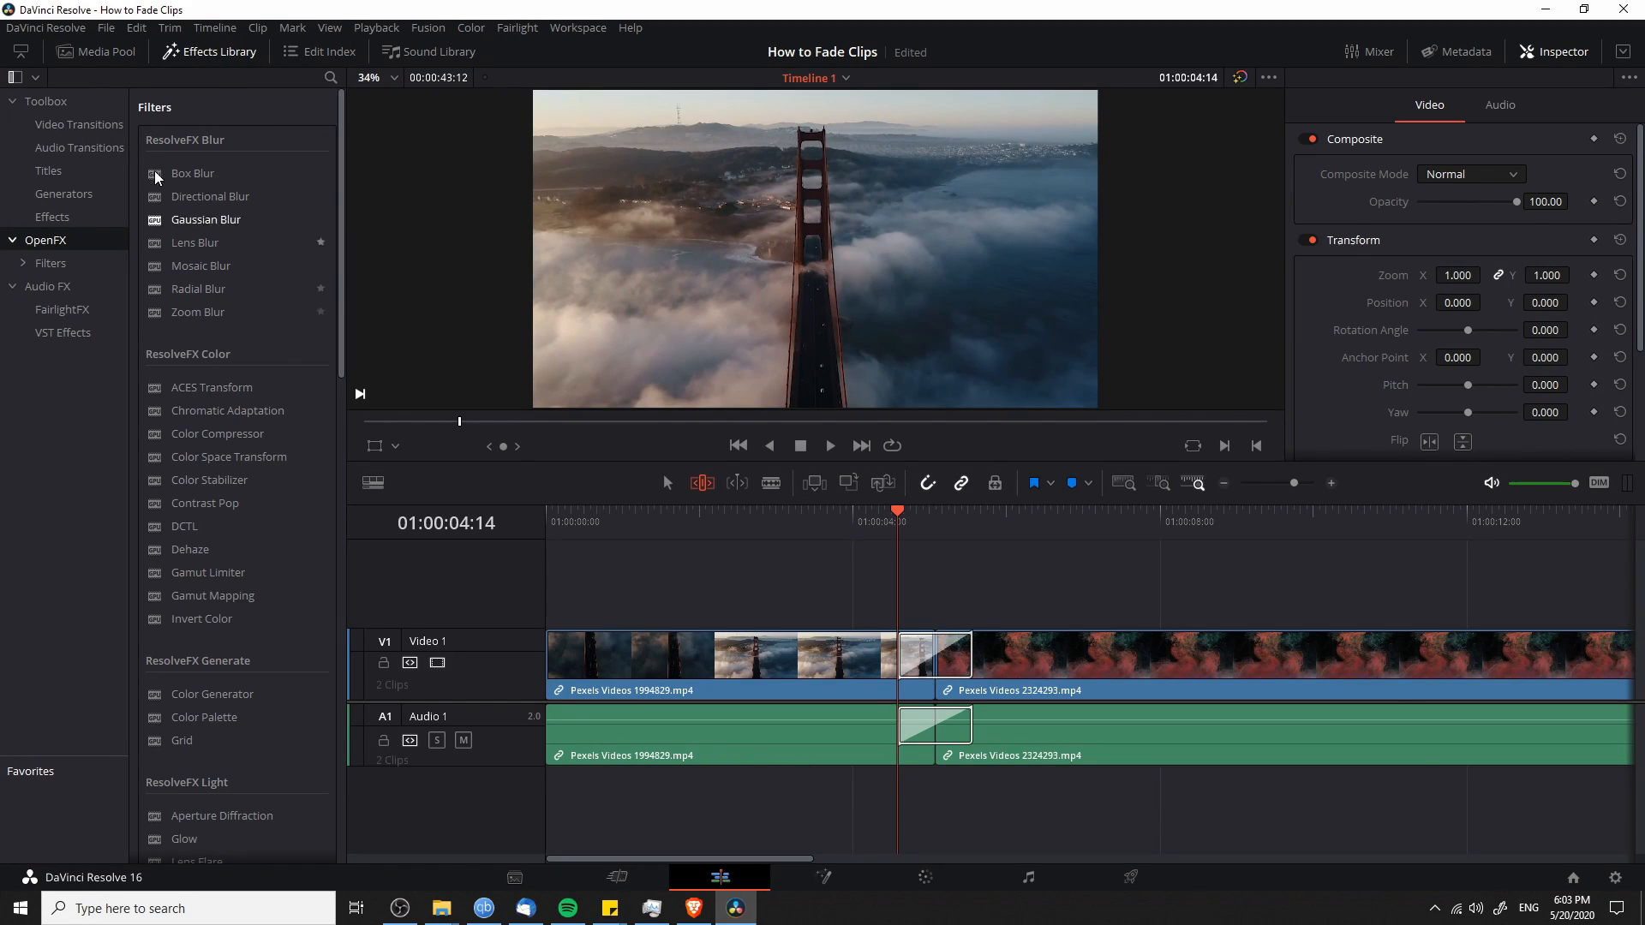
{"action": "left_click", "coordinate": [79, 124]}
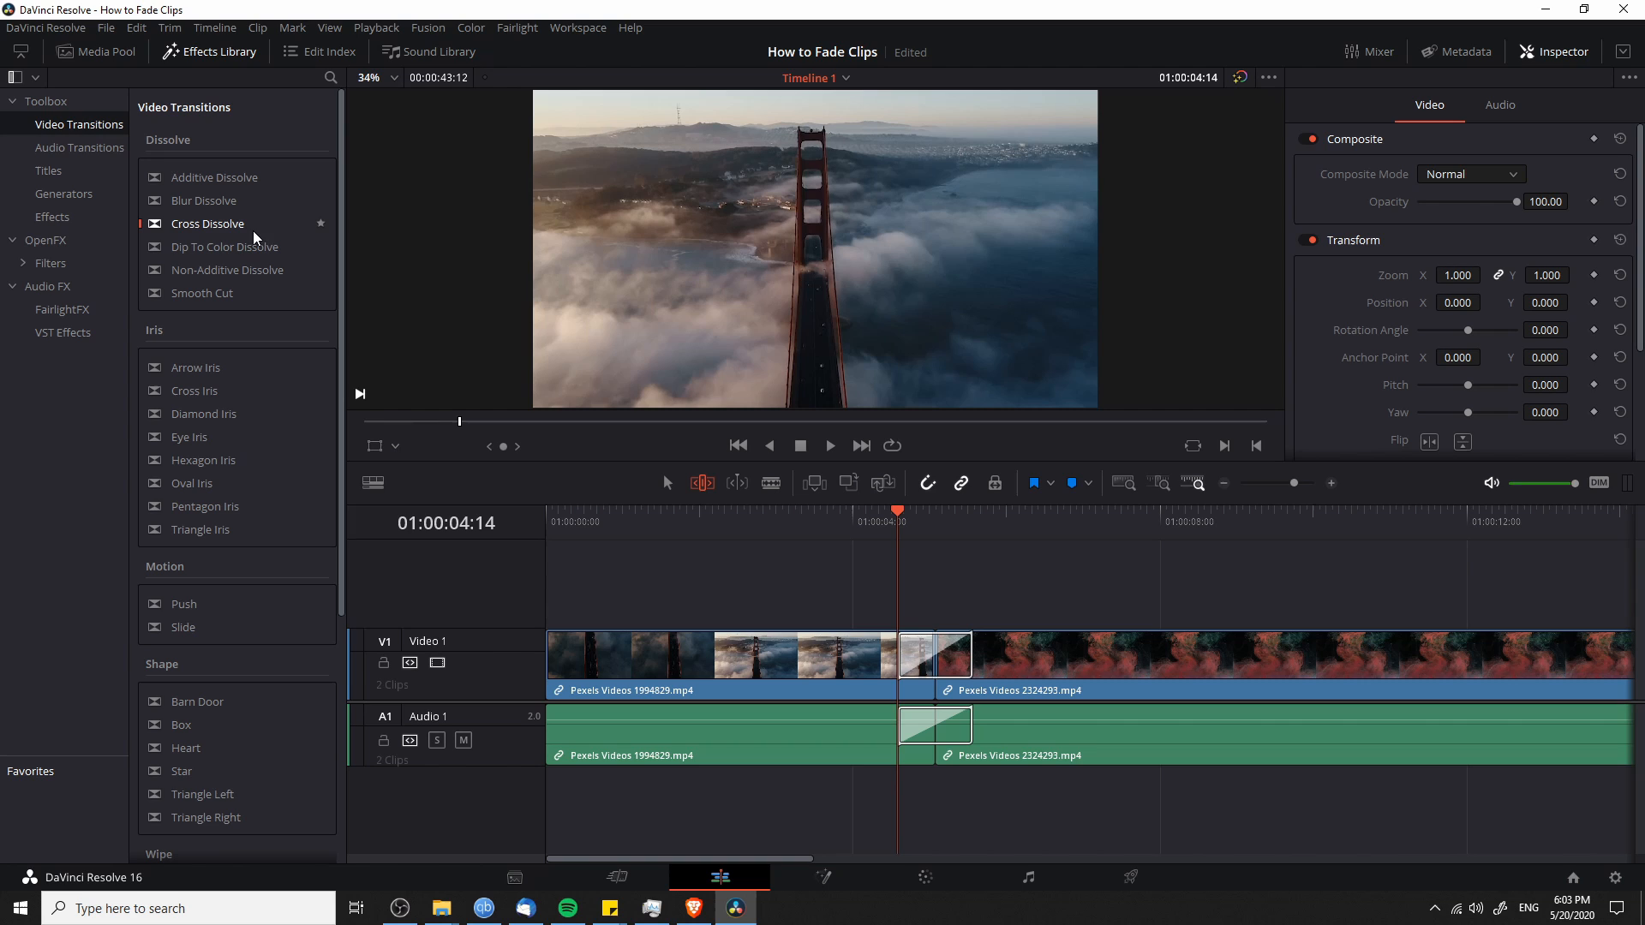
{"action": "mouse_move", "coordinate": [271, 229]}
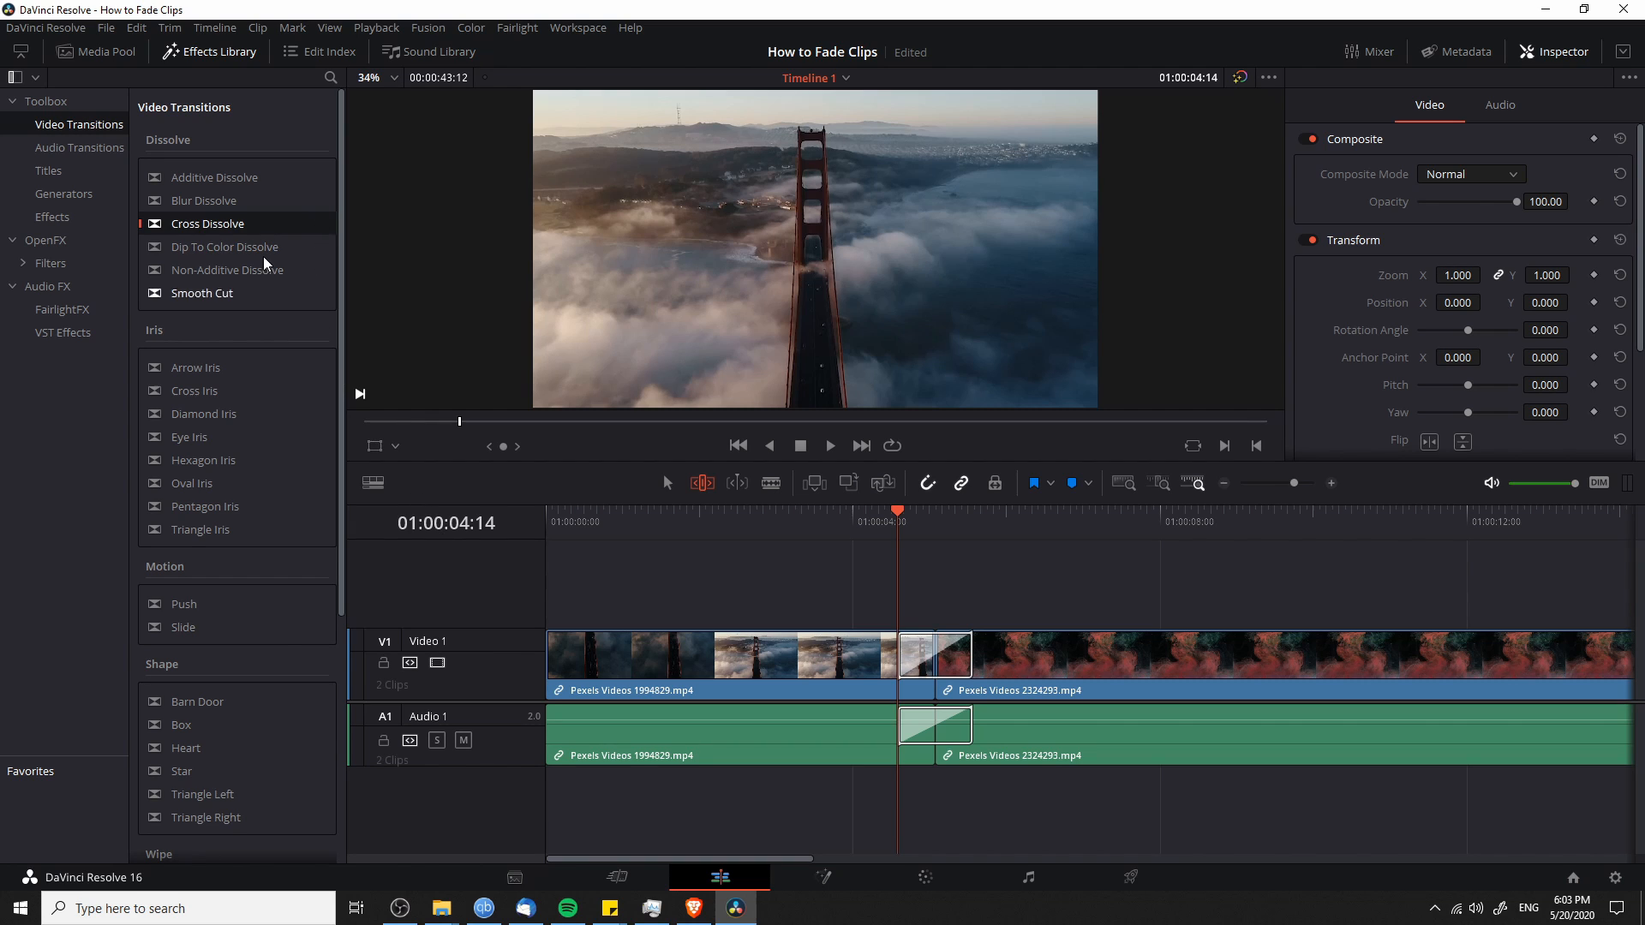
{"action": "mouse_move", "coordinate": [600, 658]}
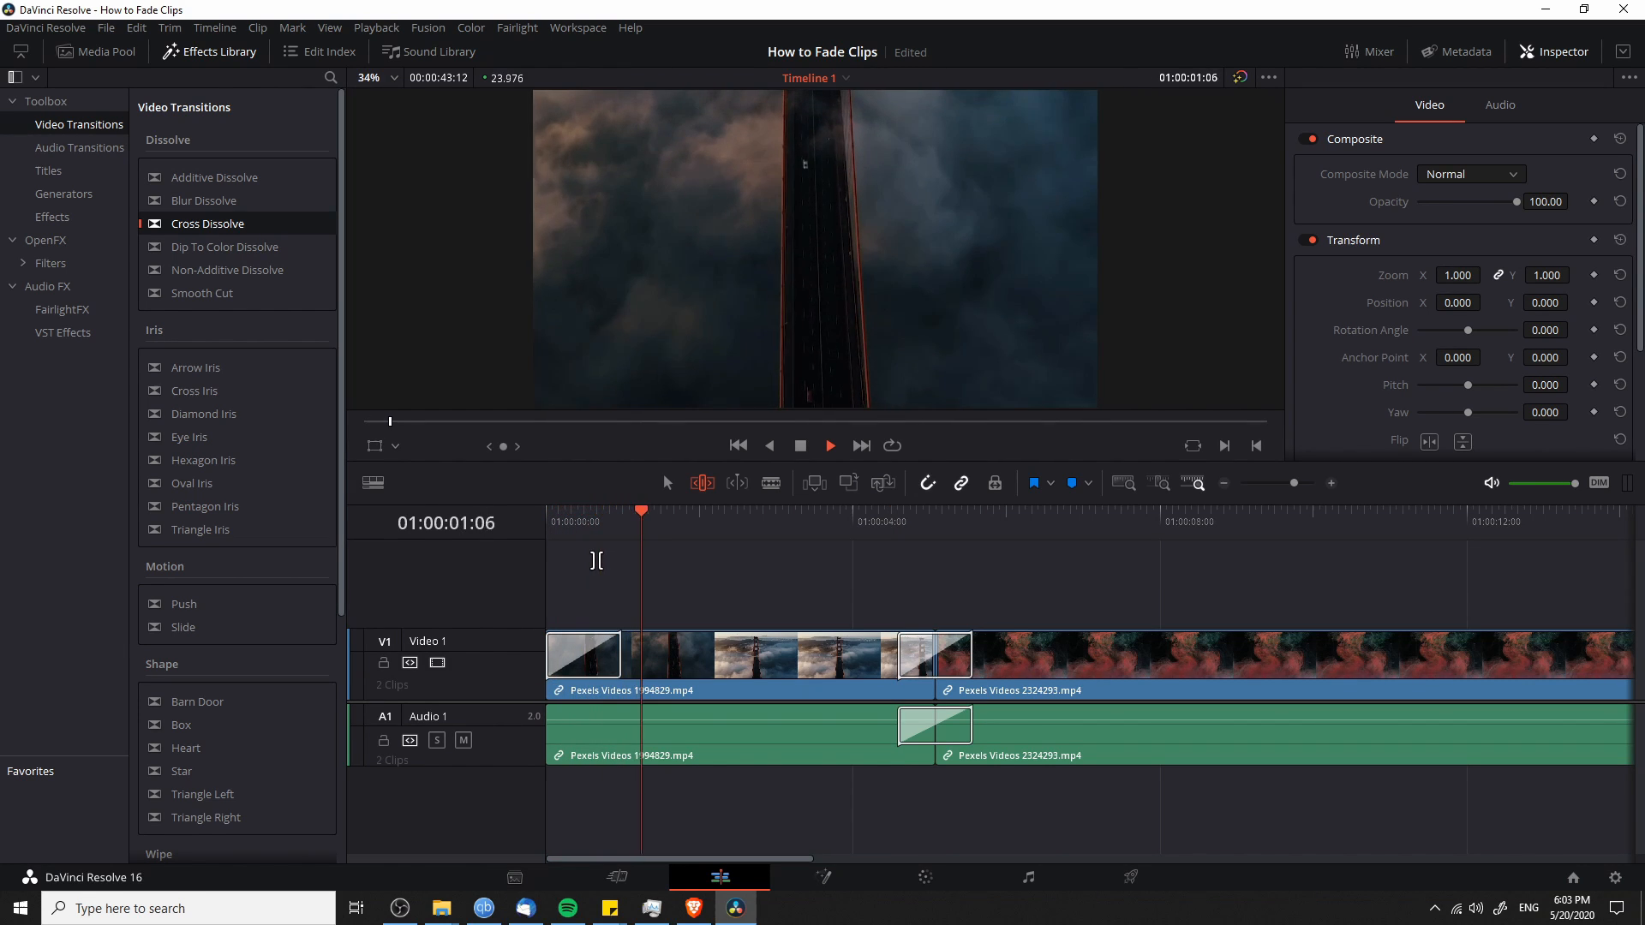
{"action": "left_click", "coordinate": [582, 654]}
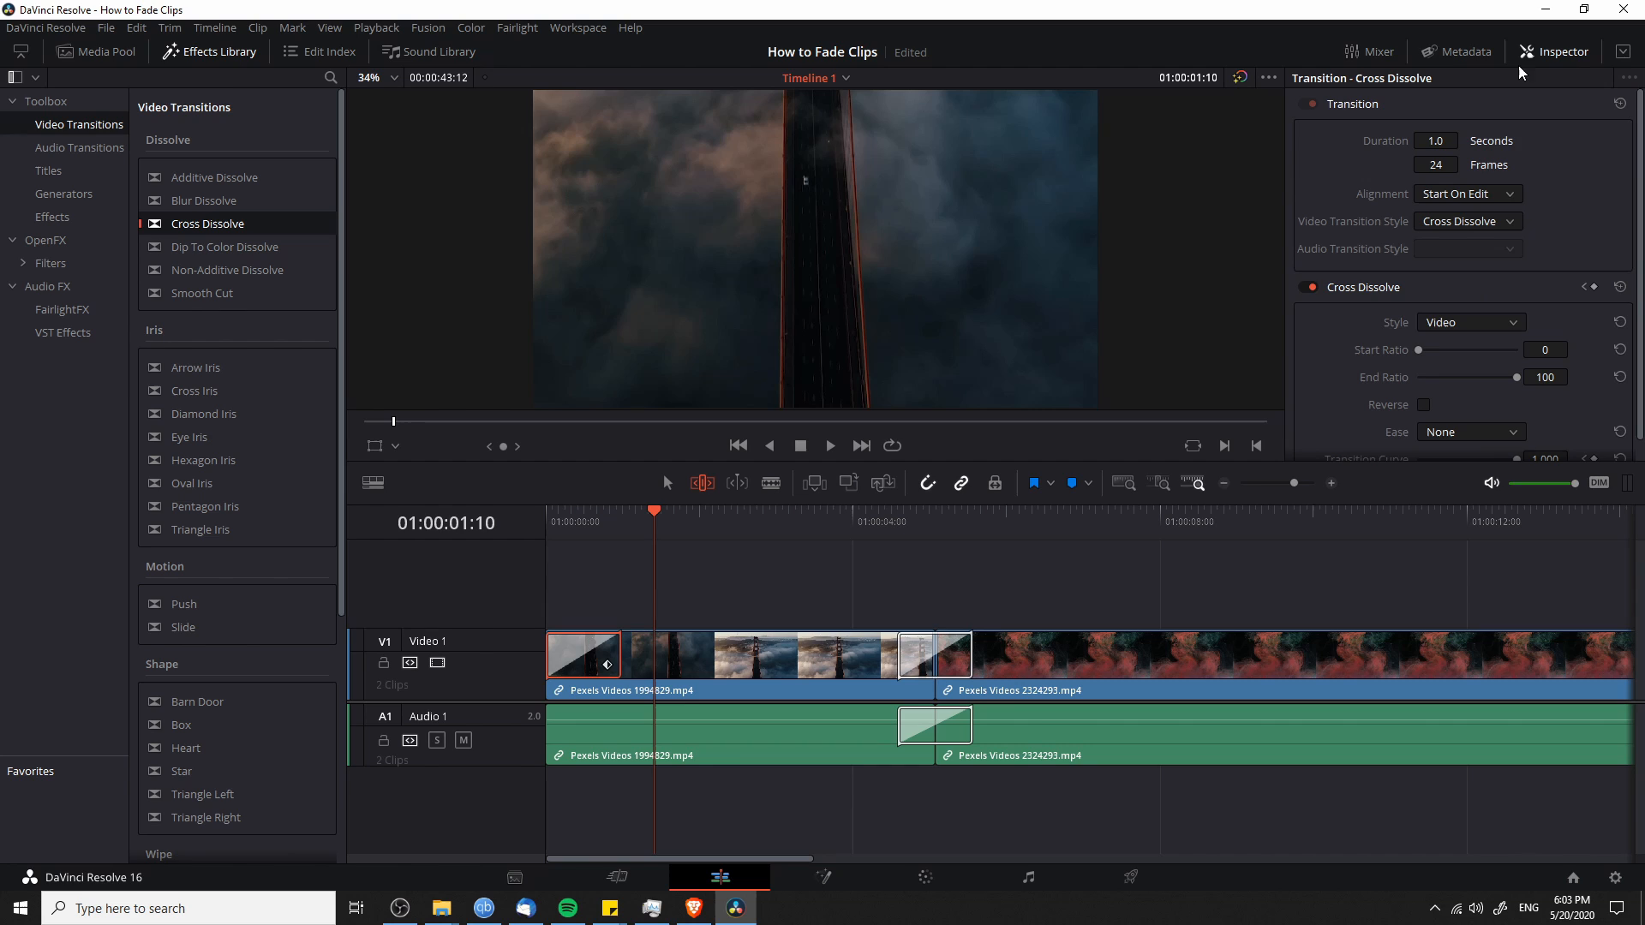
{"action": "mouse_move", "coordinate": [1470, 147]}
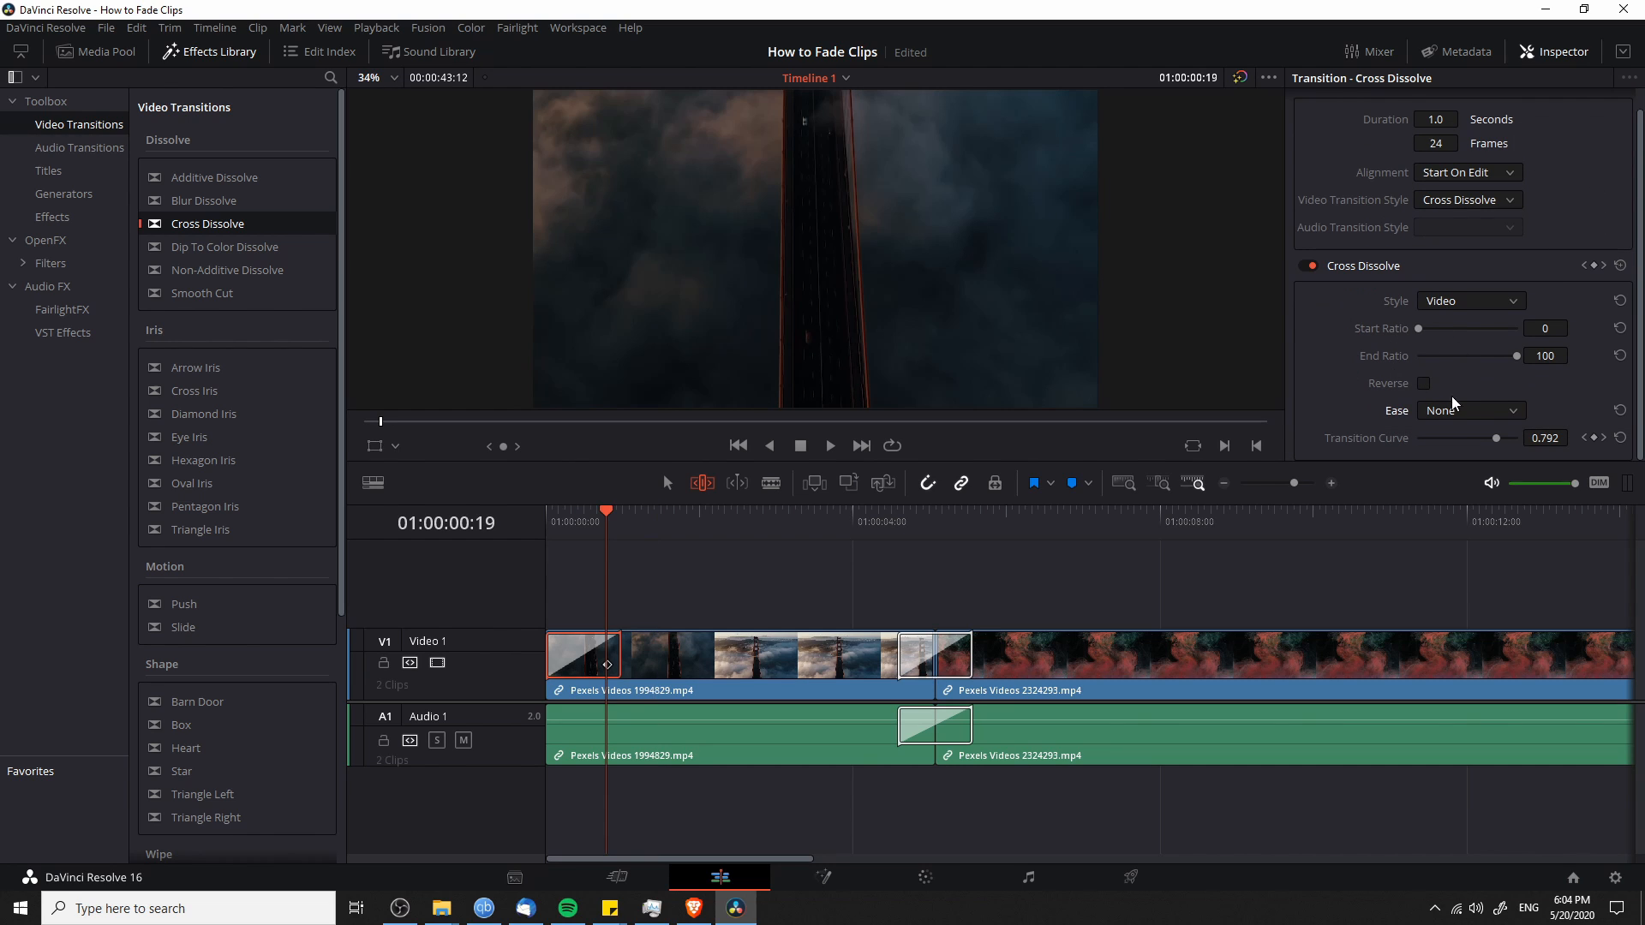
{"action": "mouse_move", "coordinate": [1477, 413]}
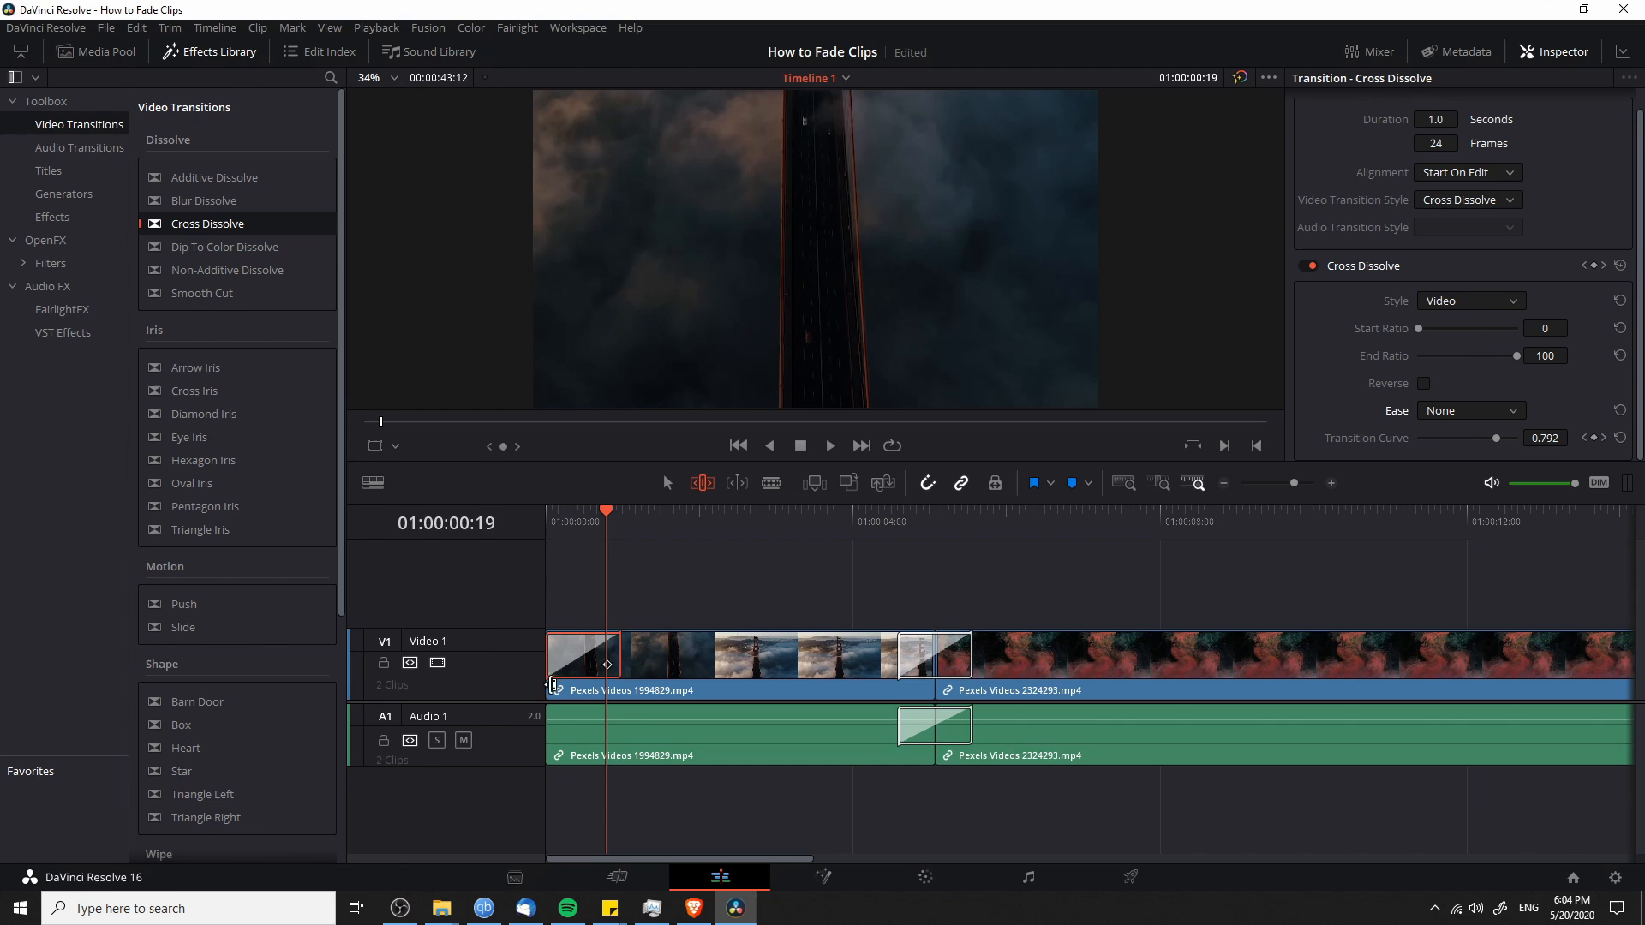
{"action": "mouse_move", "coordinate": [545, 688]}
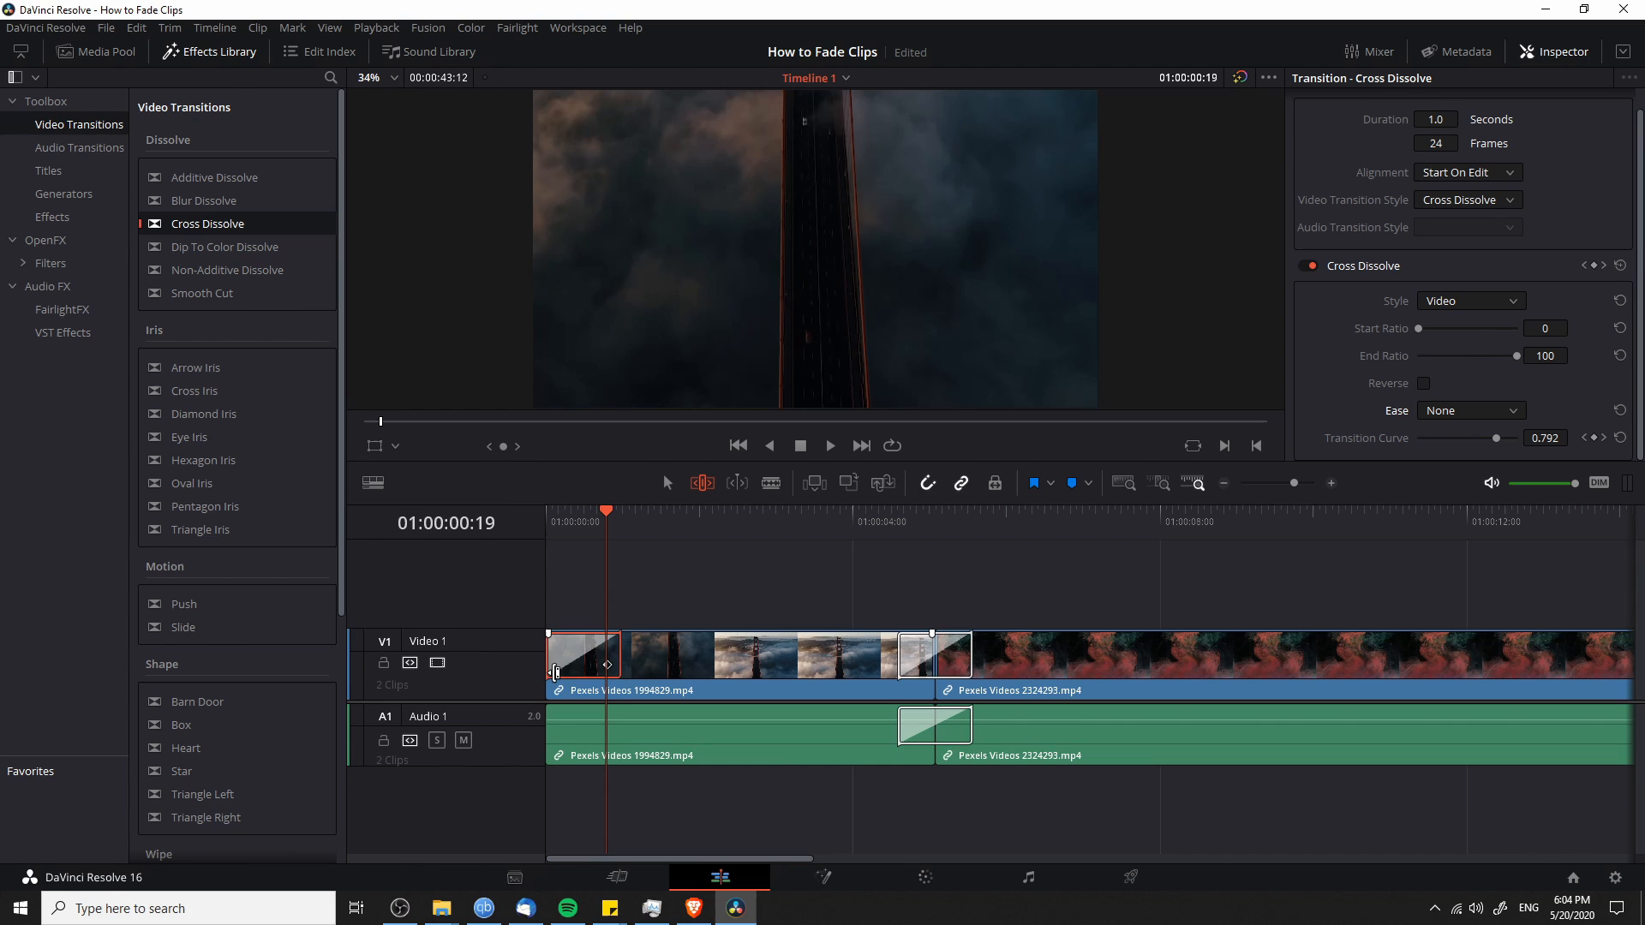
{"action": "mouse_move", "coordinate": [619, 629]}
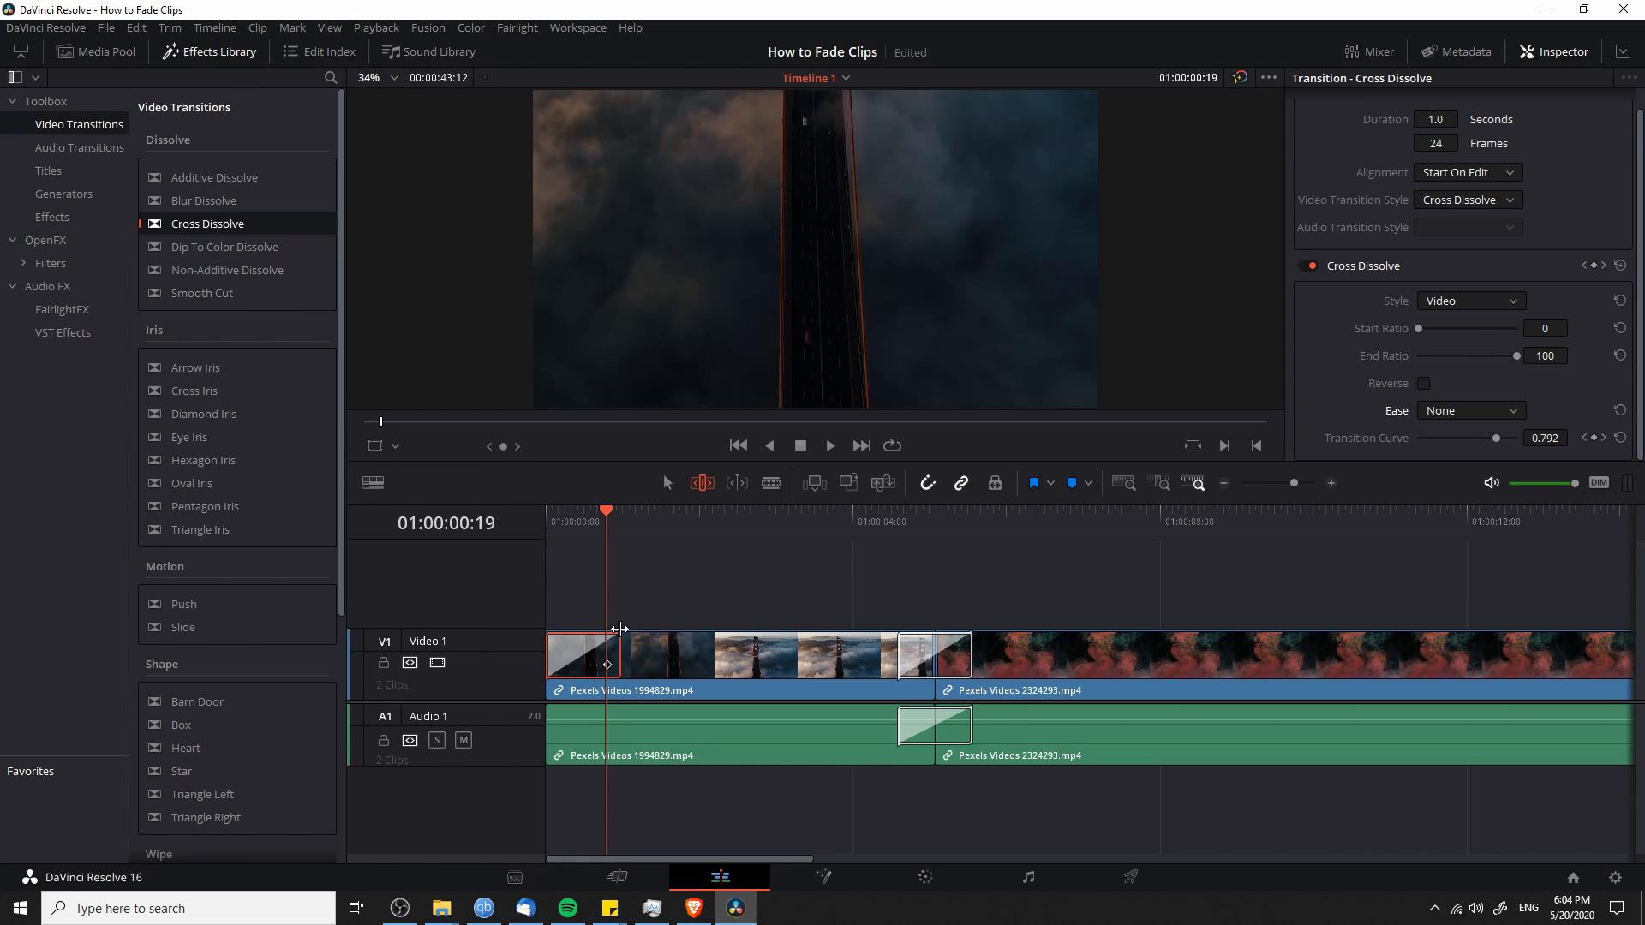
{"action": "mouse_move", "coordinate": [1372, 415]}
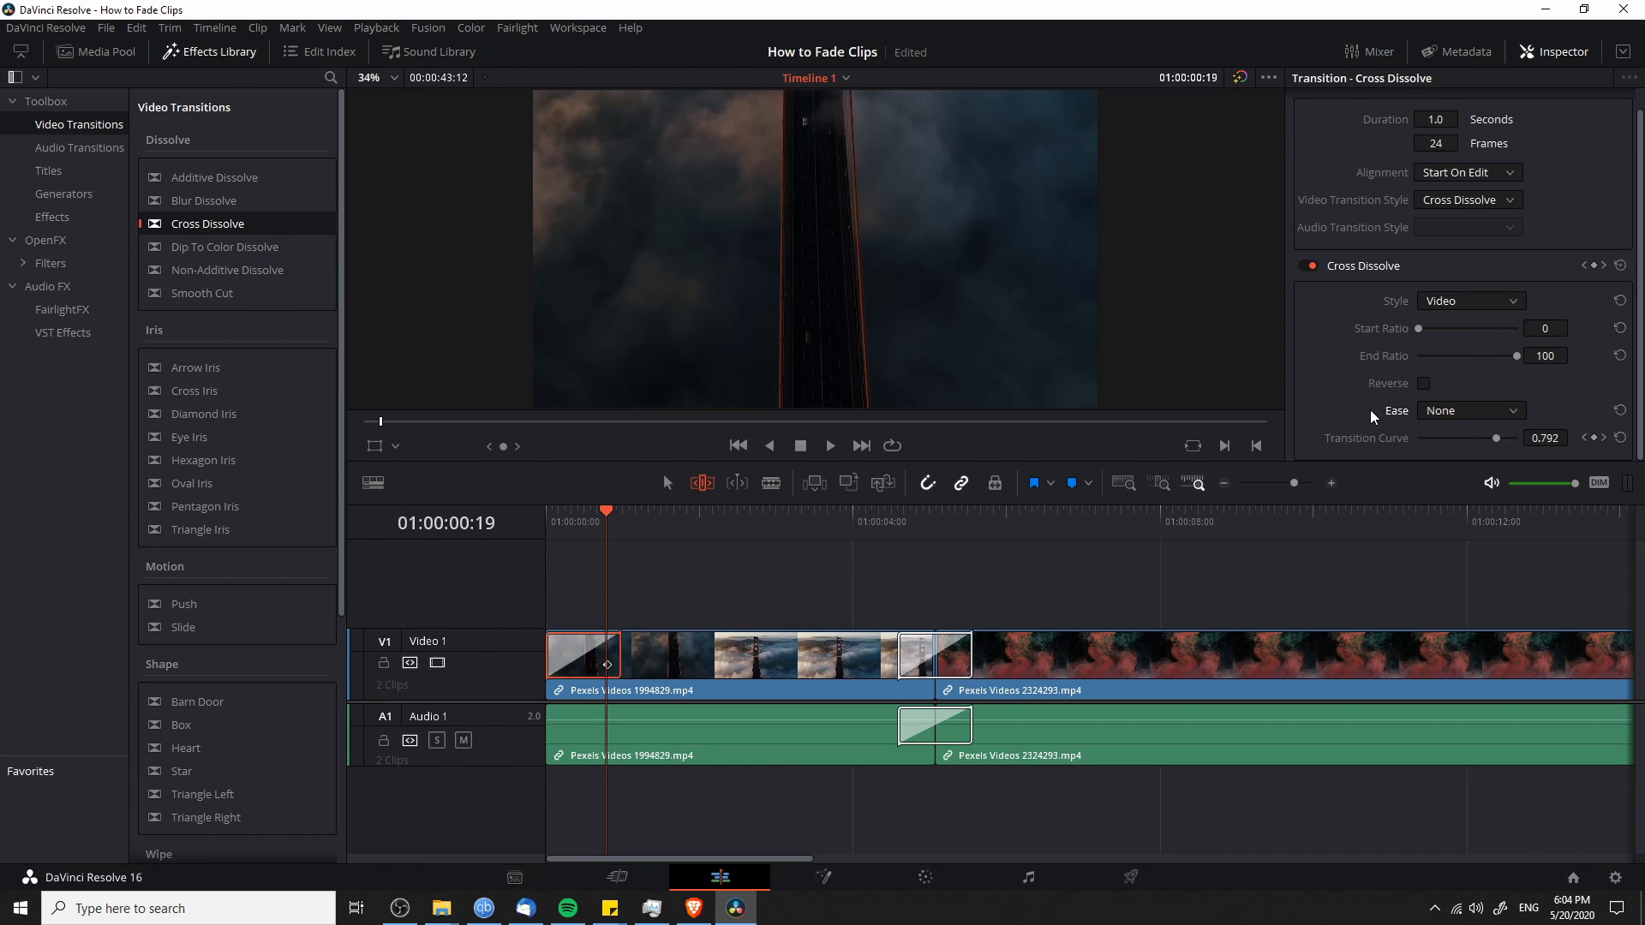
Set the opening Cross Dissolve's Ease to In and return to the timeline start.
{"action": "left_click", "coordinate": [1470, 412]}
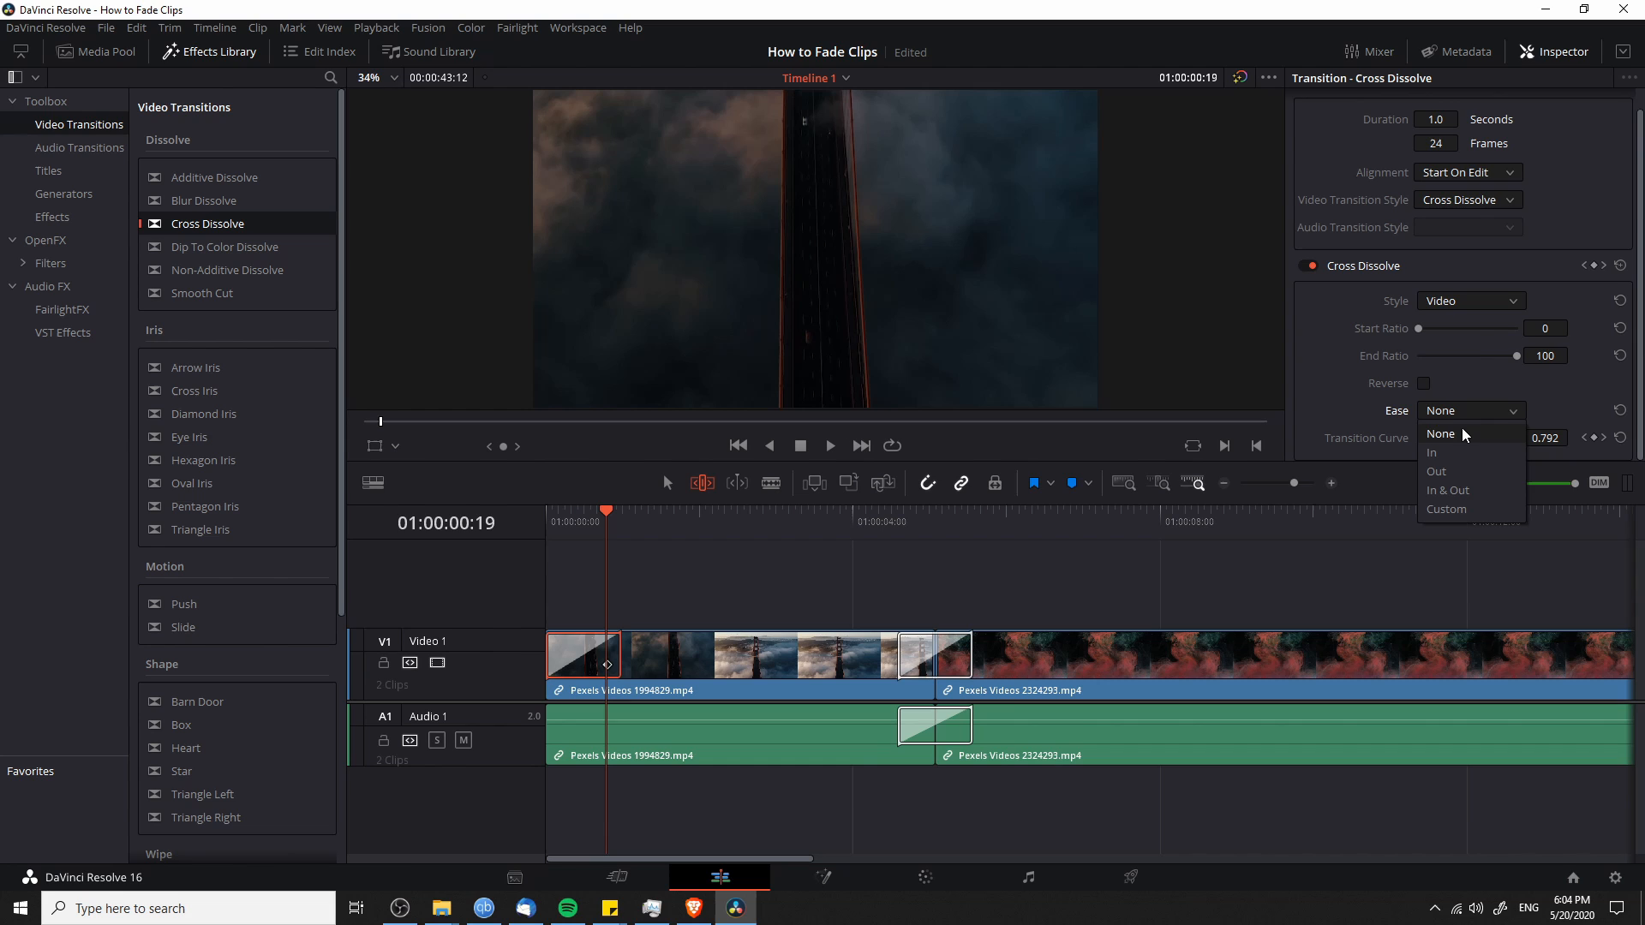
{"action": "left_click", "coordinate": [1430, 452]}
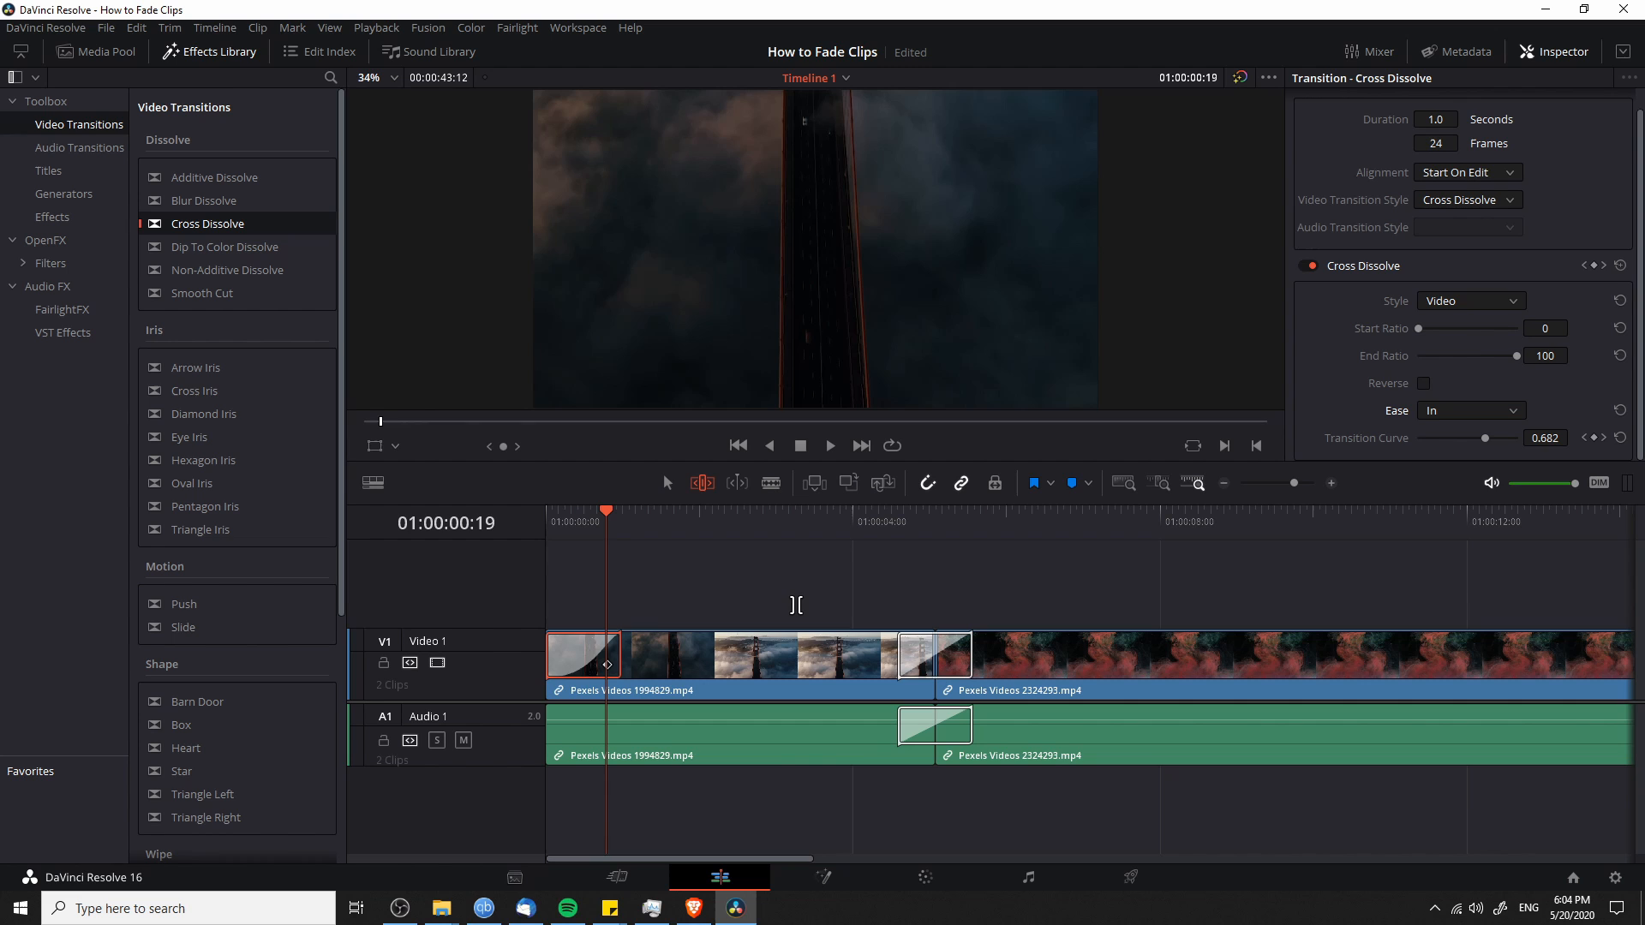
{"action": "left_click", "coordinate": [622, 511]}
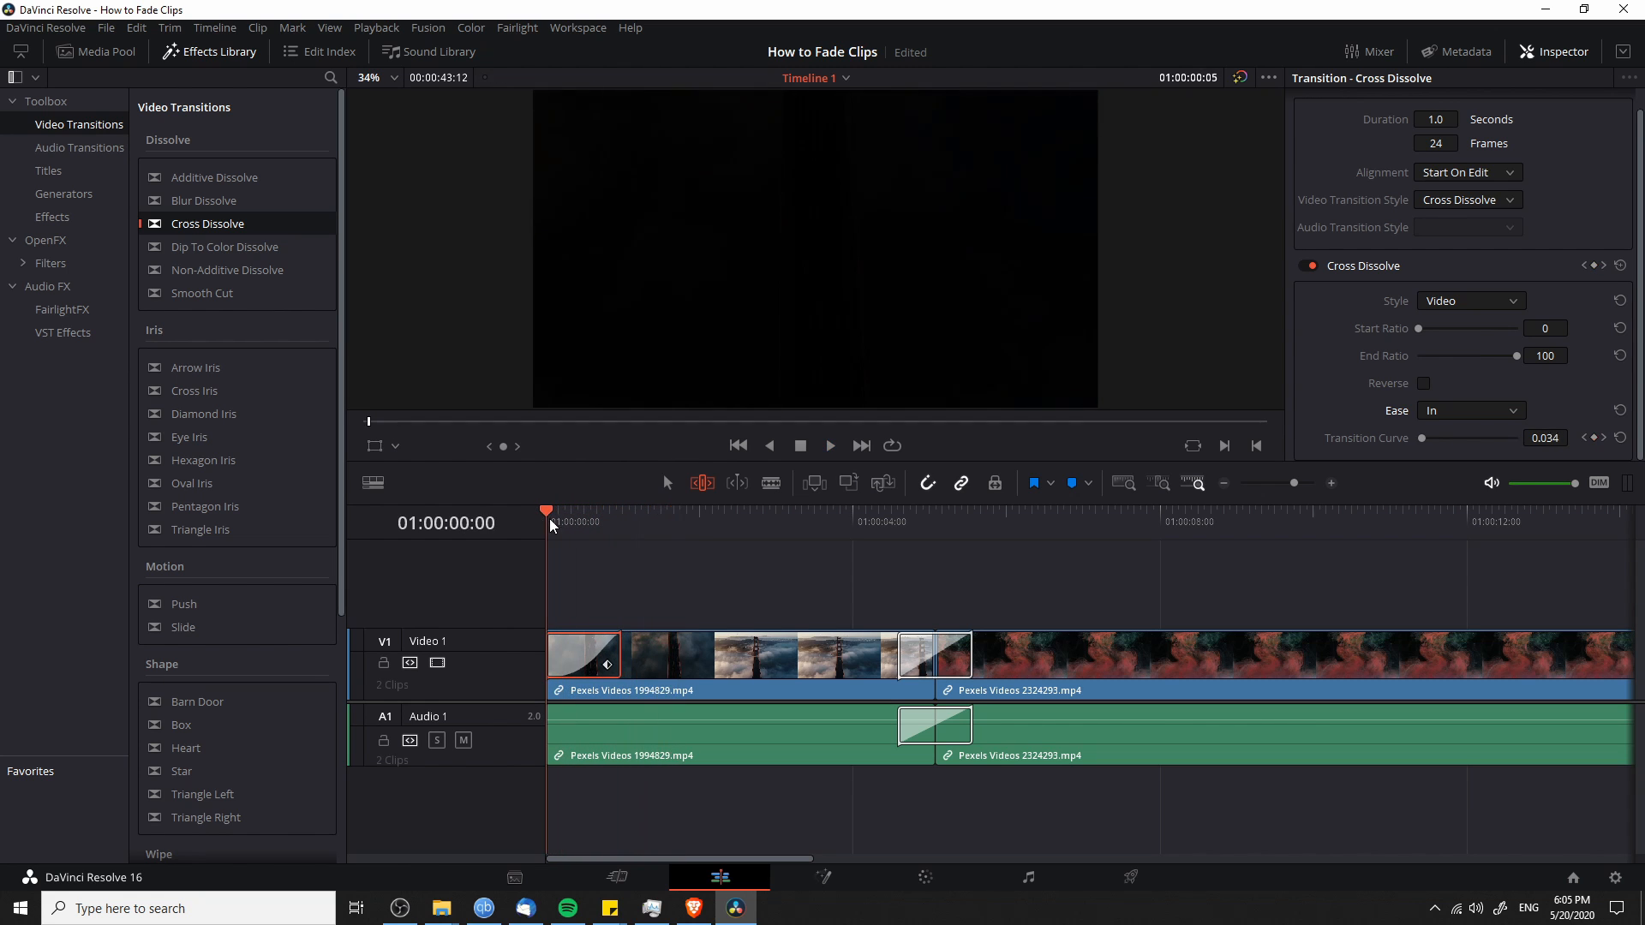
{"action": "left_click", "coordinate": [831, 446]}
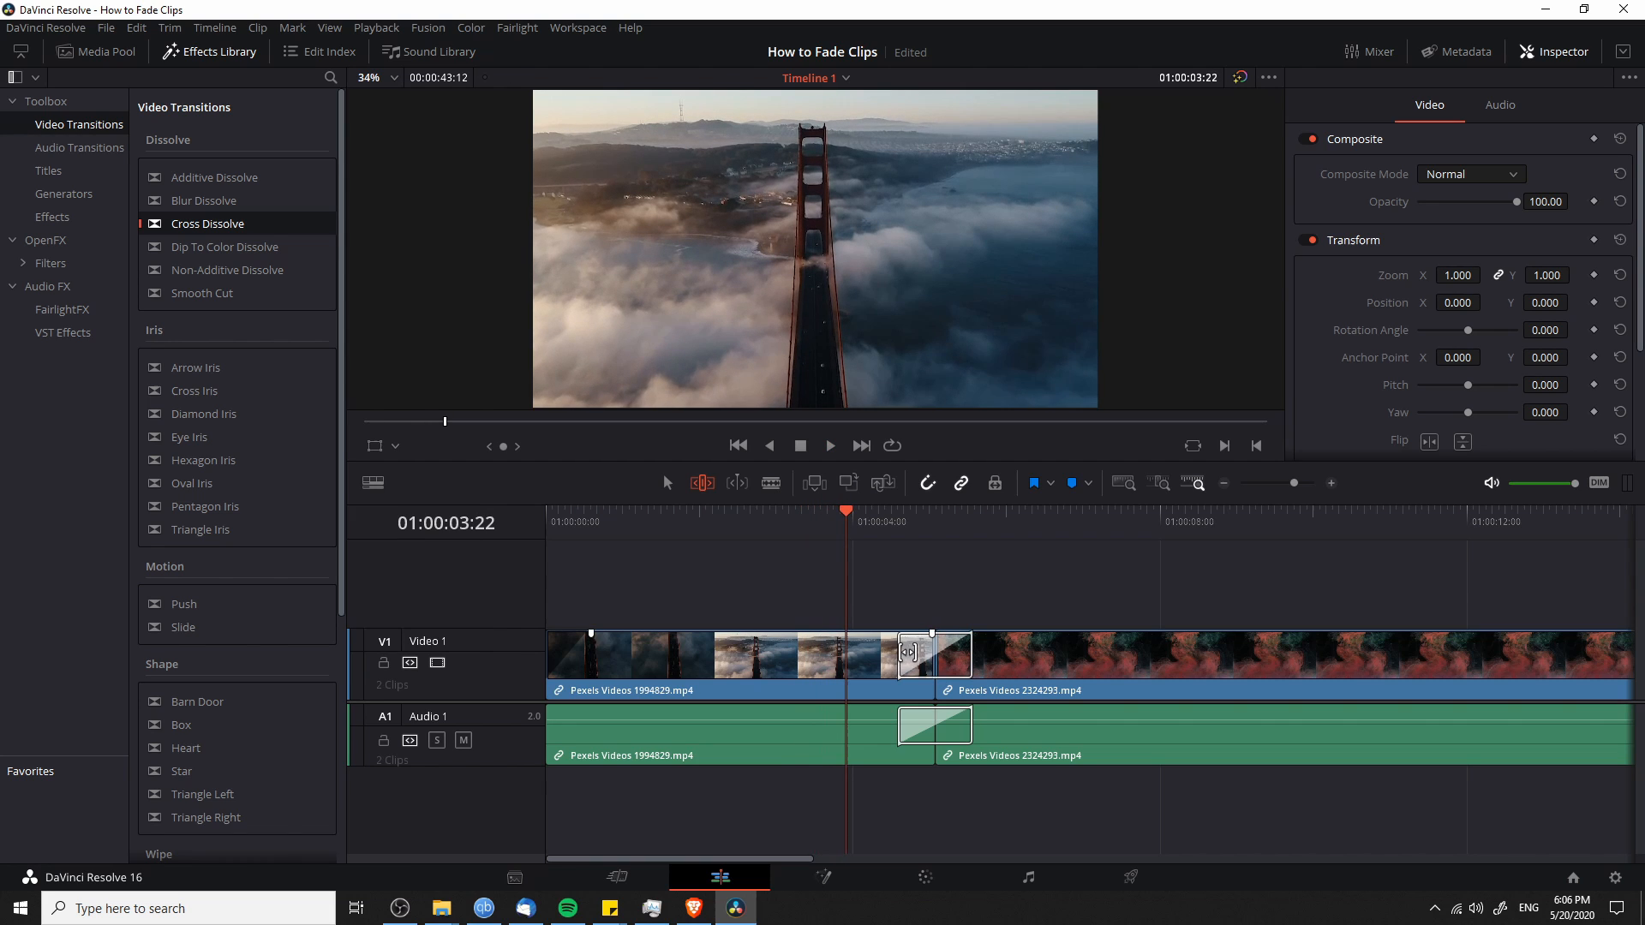
Delete the Cross Dissolve from the head of the first V1 clip, keeping its fade handles.
{"action": "left_click", "coordinate": [934, 654]}
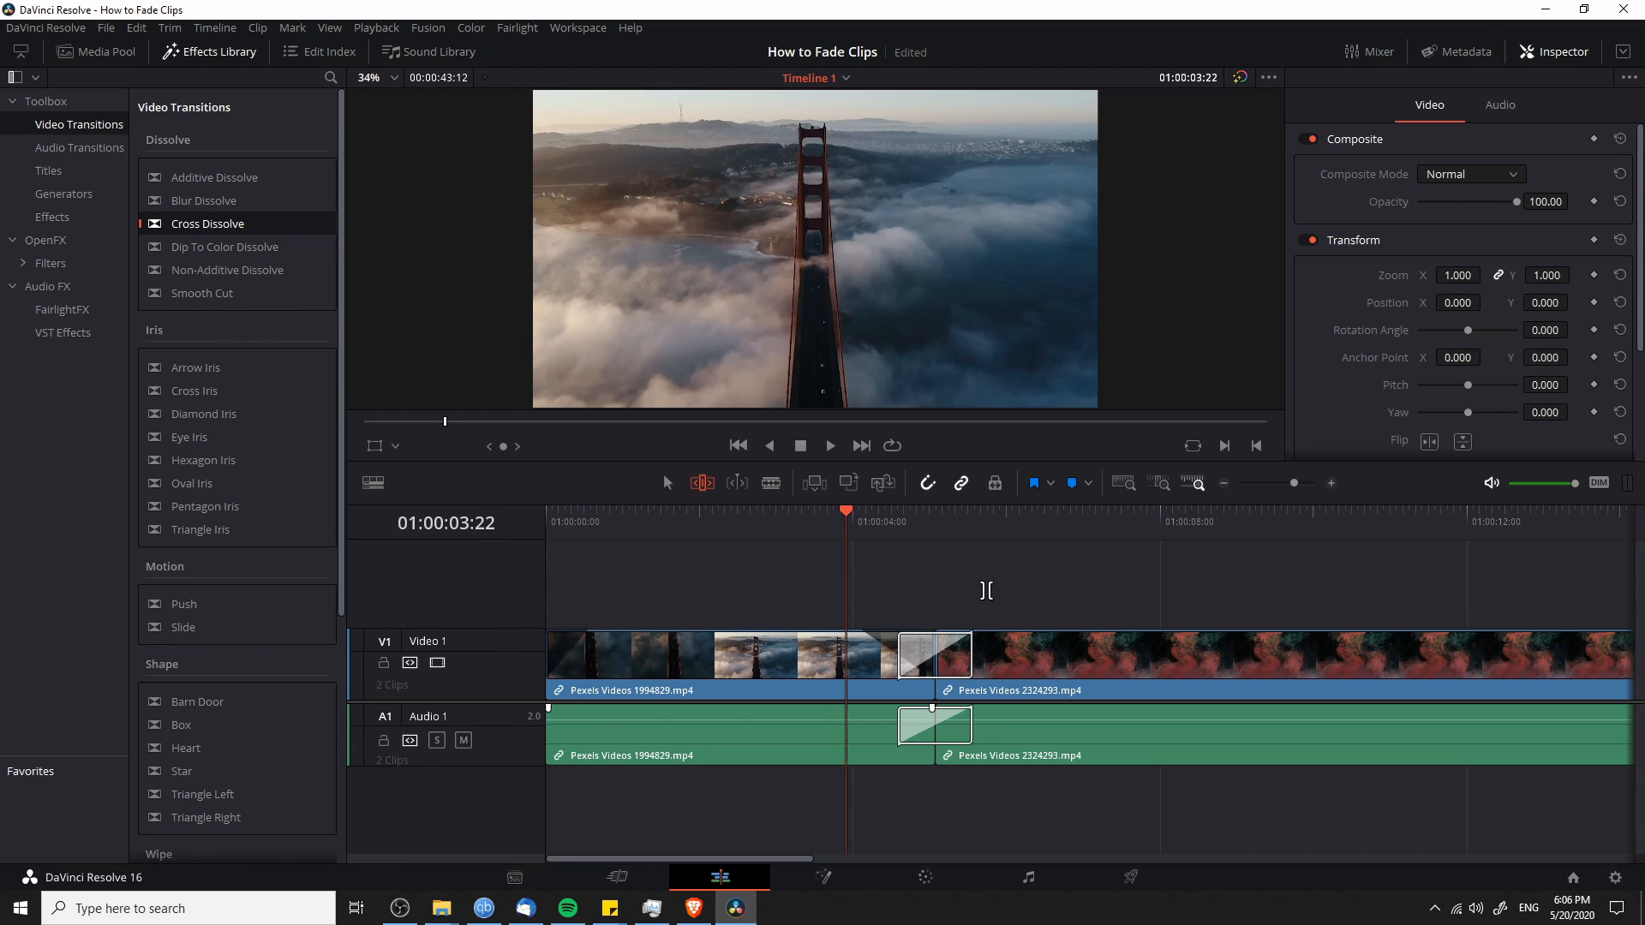
{"action": "left_click", "coordinate": [831, 446]}
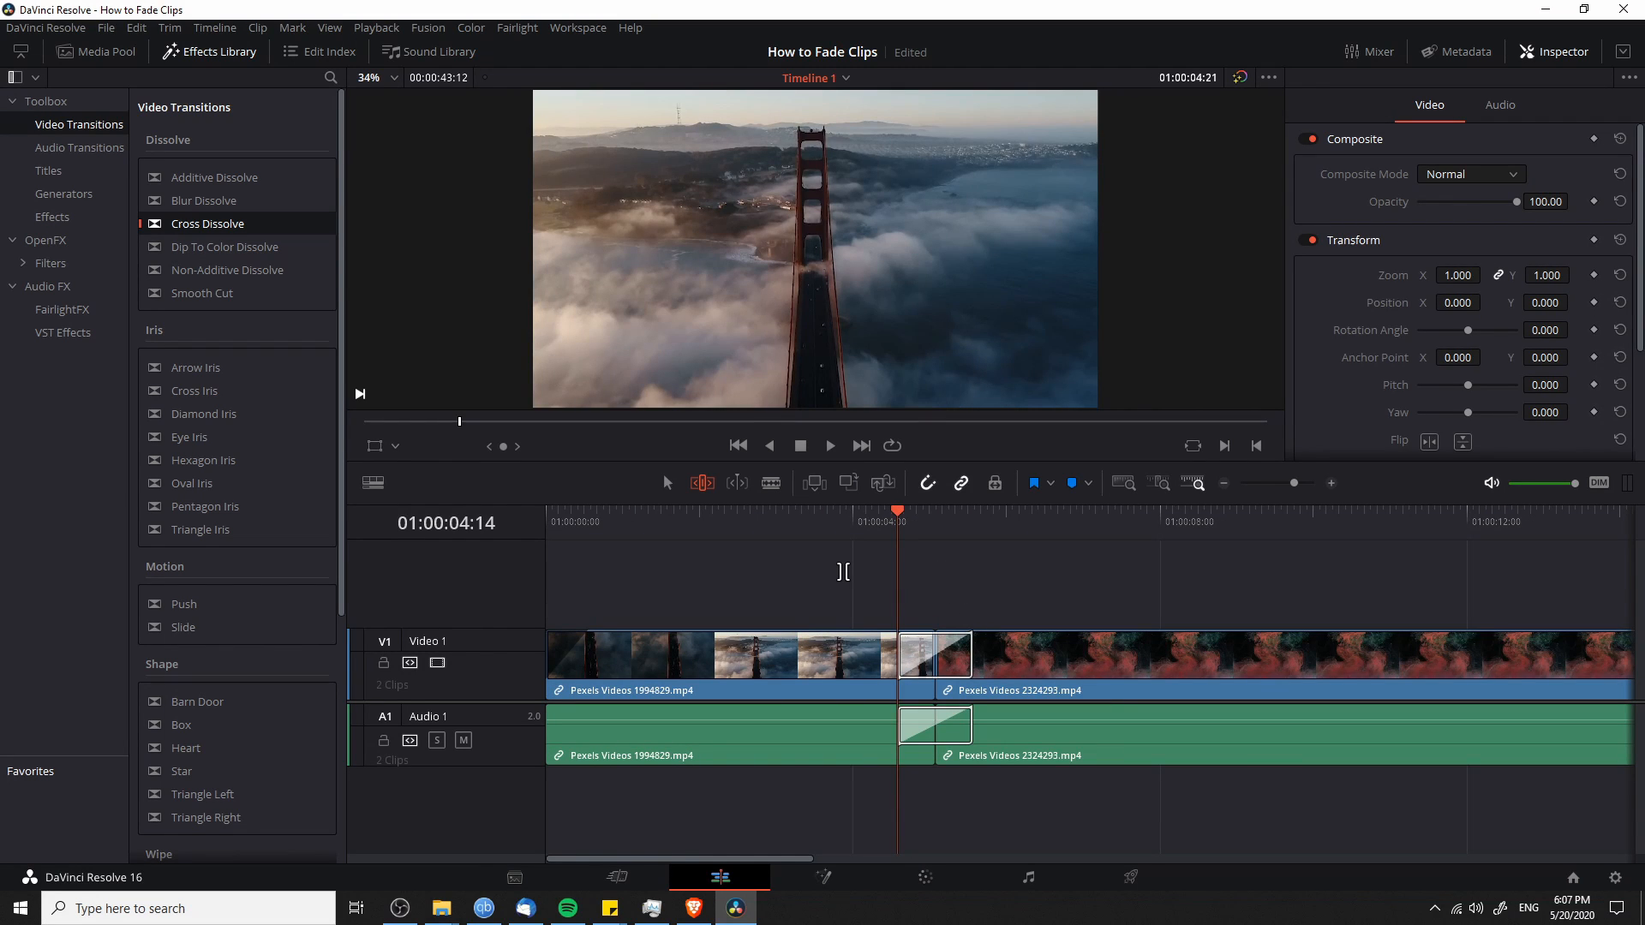
On the Cut page, drag Cross Dissolve from Transitions onto the start of the bridge clip.
{"action": "left_click", "coordinate": [617, 877]}
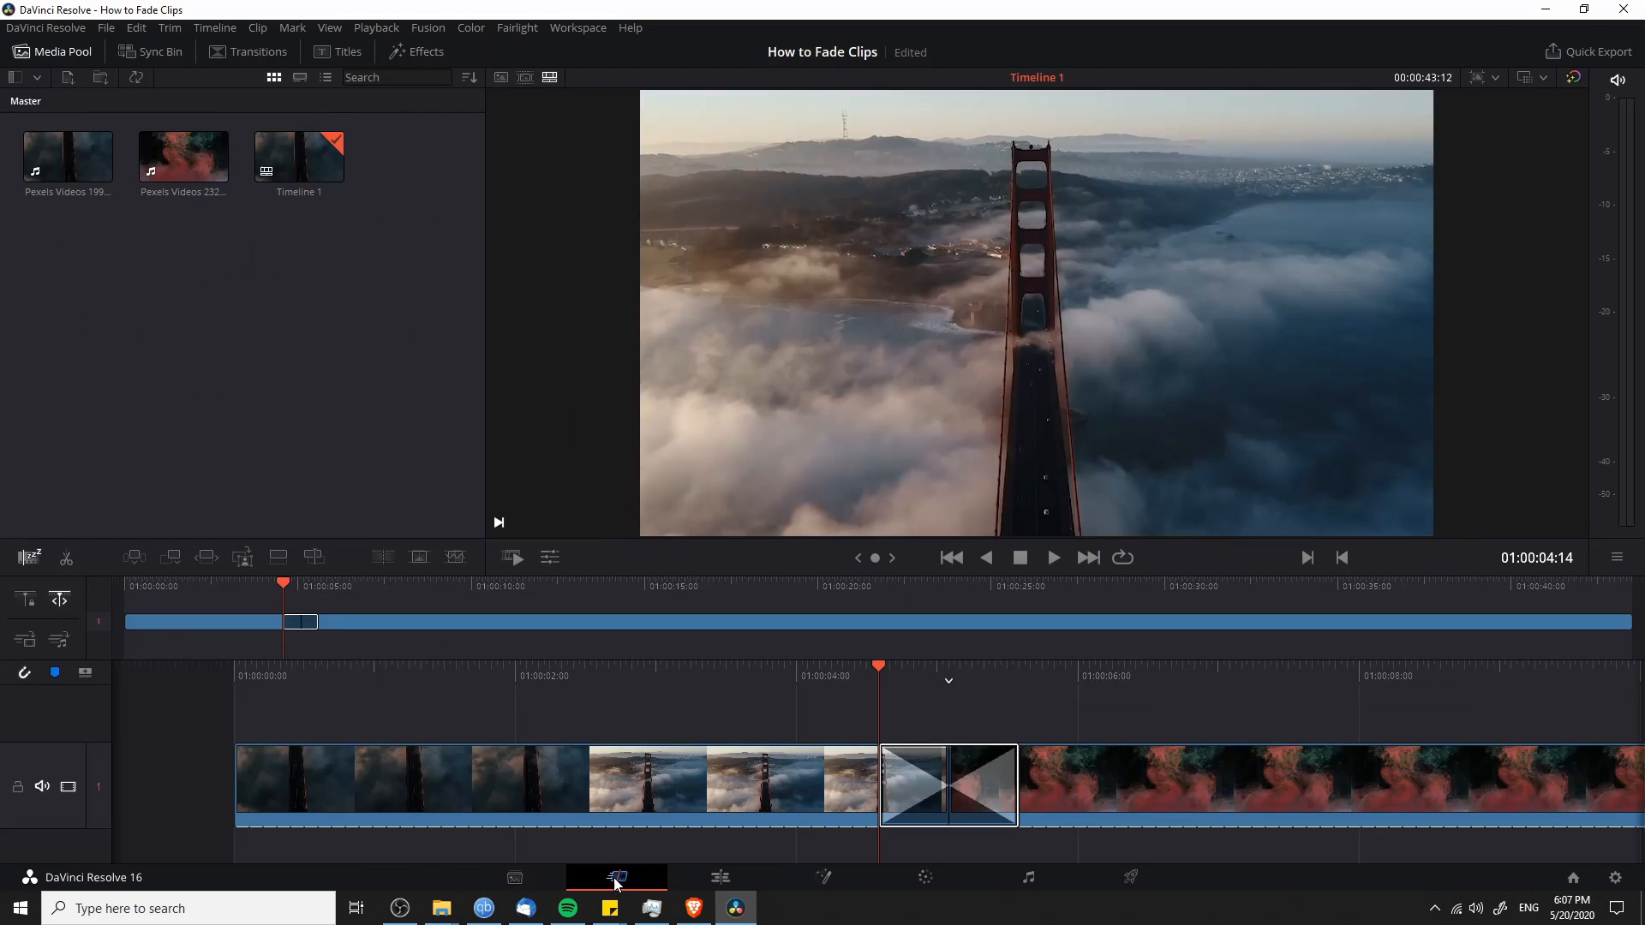
{"action": "mouse_move", "coordinate": [517, 734]}
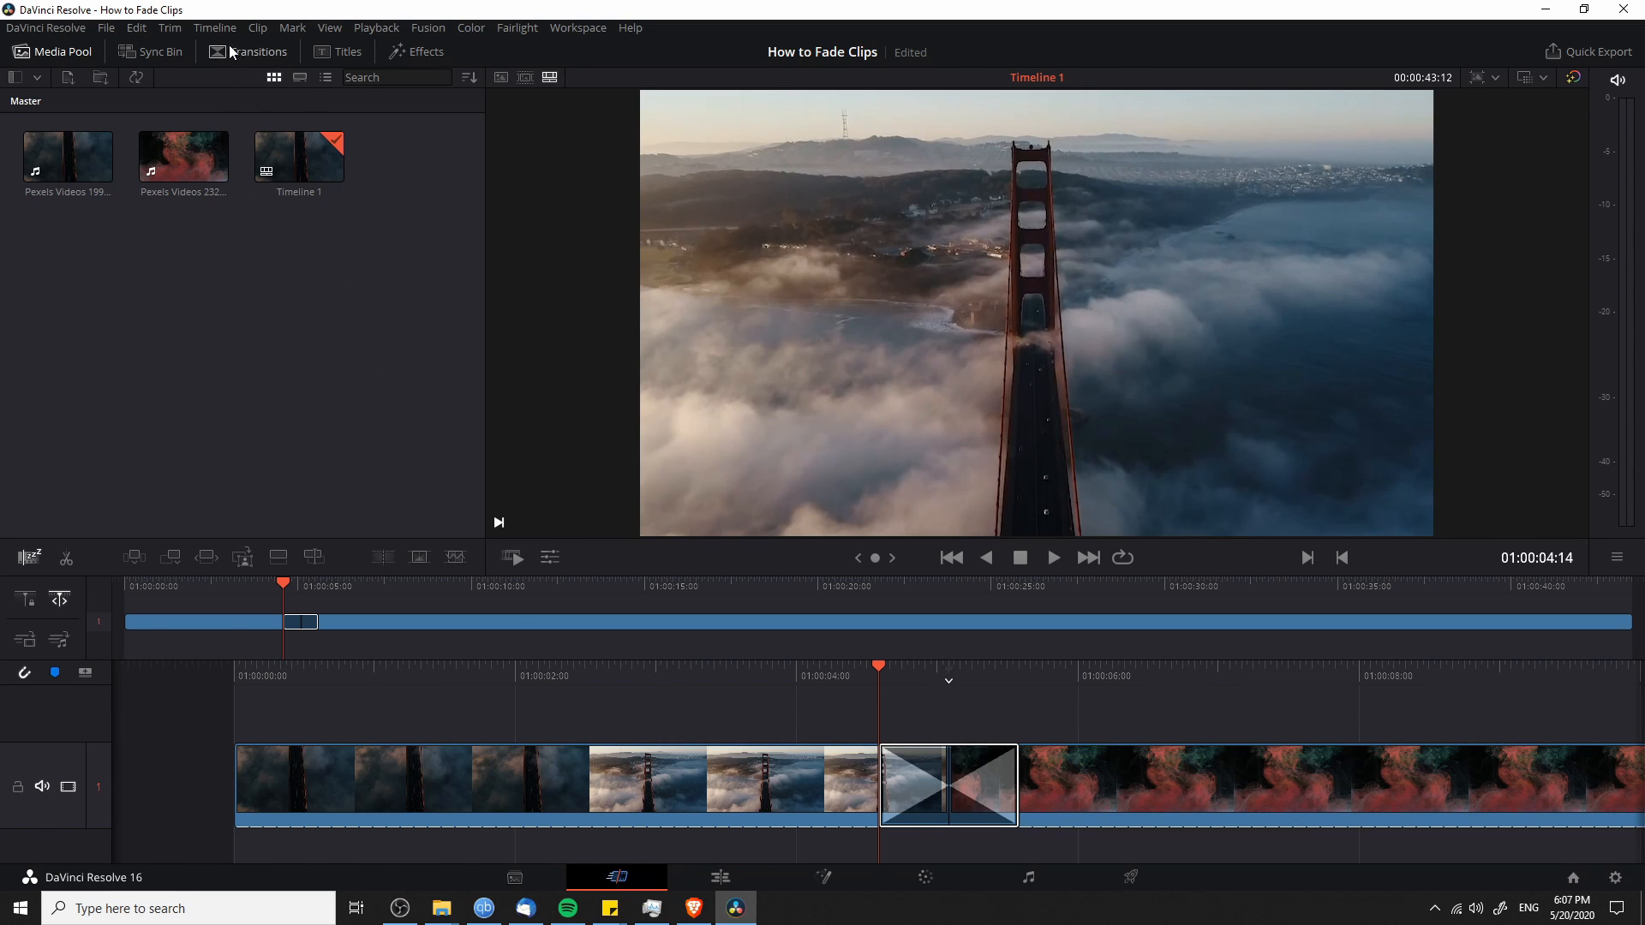
{"action": "mouse_move", "coordinate": [264, 81]}
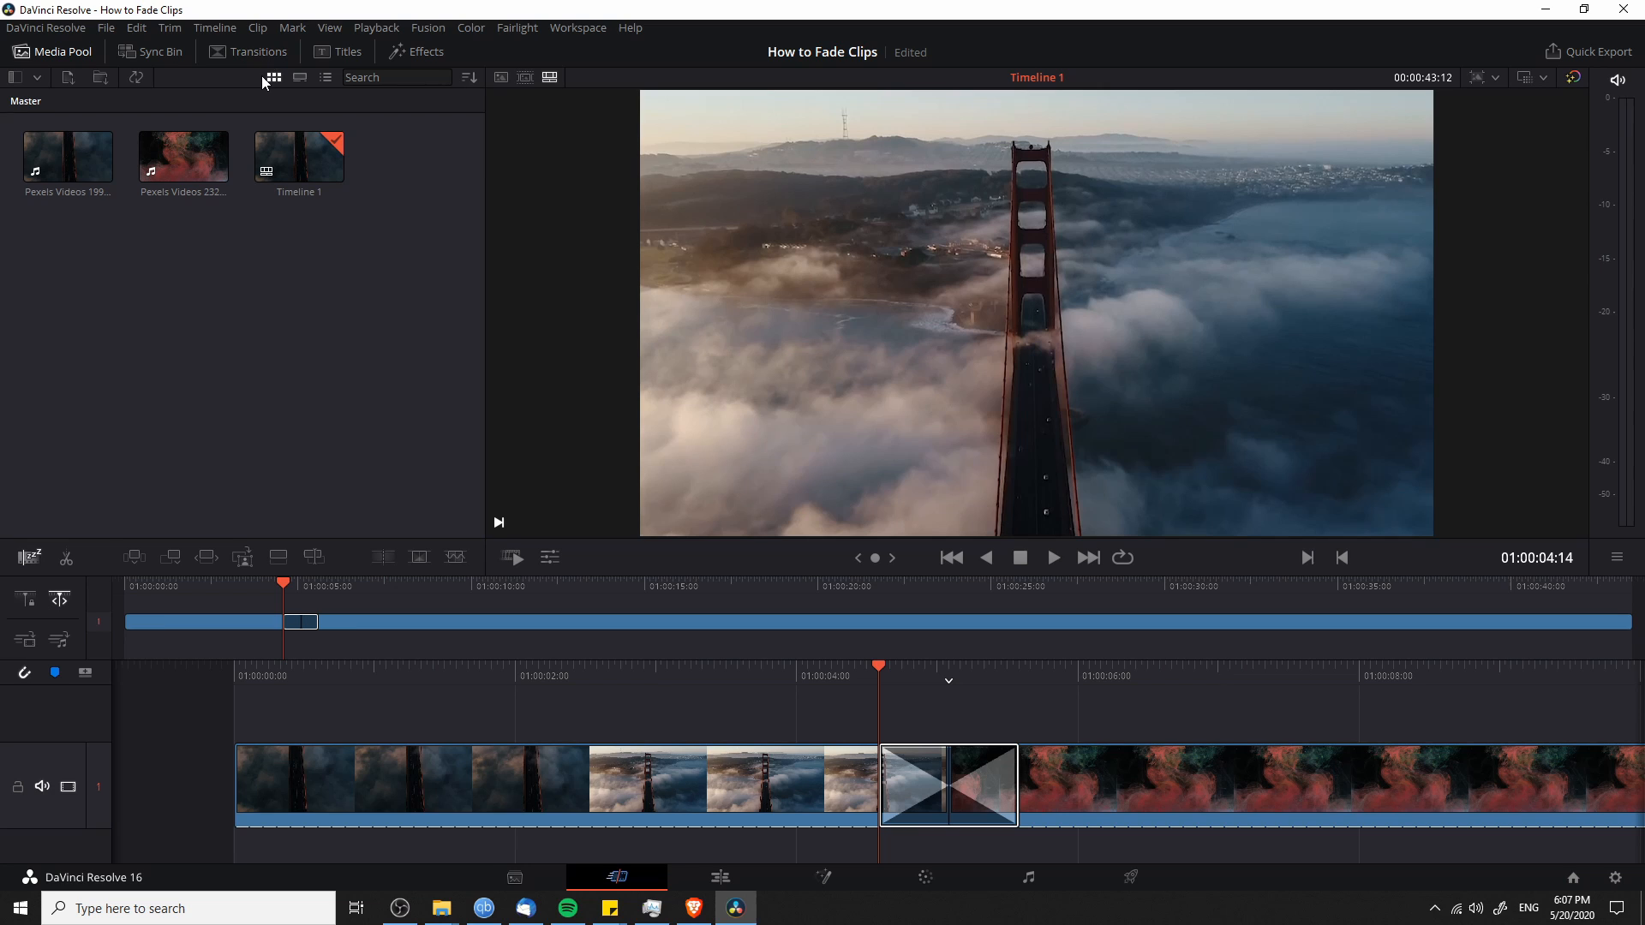
{"action": "left_click", "coordinate": [247, 52]}
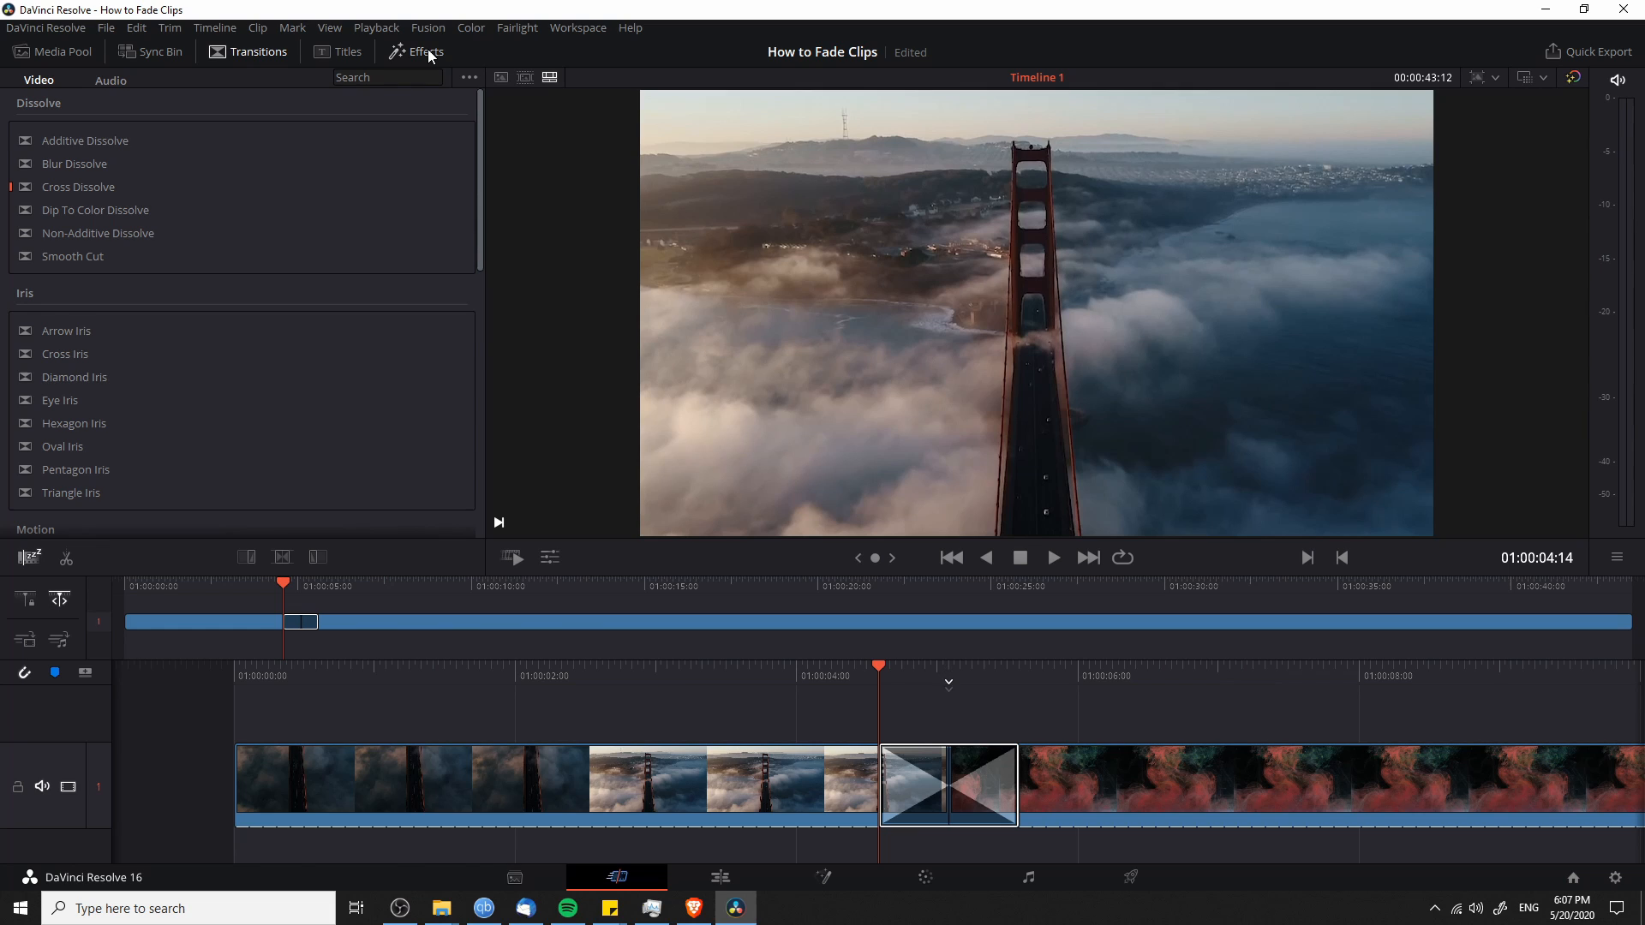
{"action": "mouse_move", "coordinate": [355, 96]}
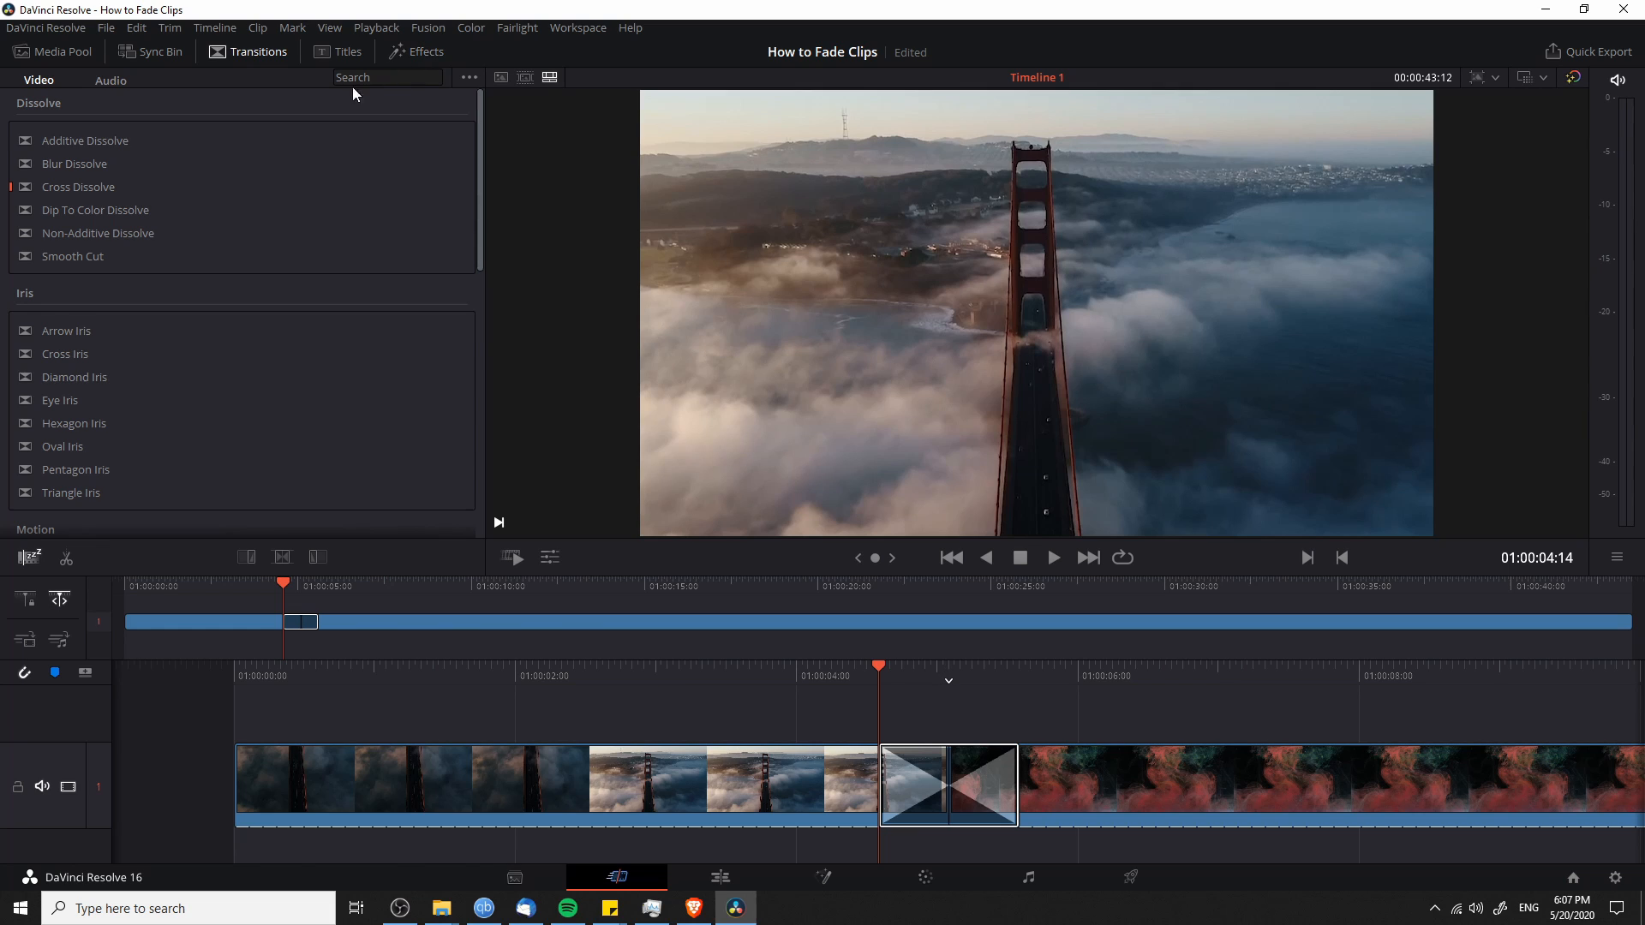
{"action": "mouse_move", "coordinate": [132, 191]}
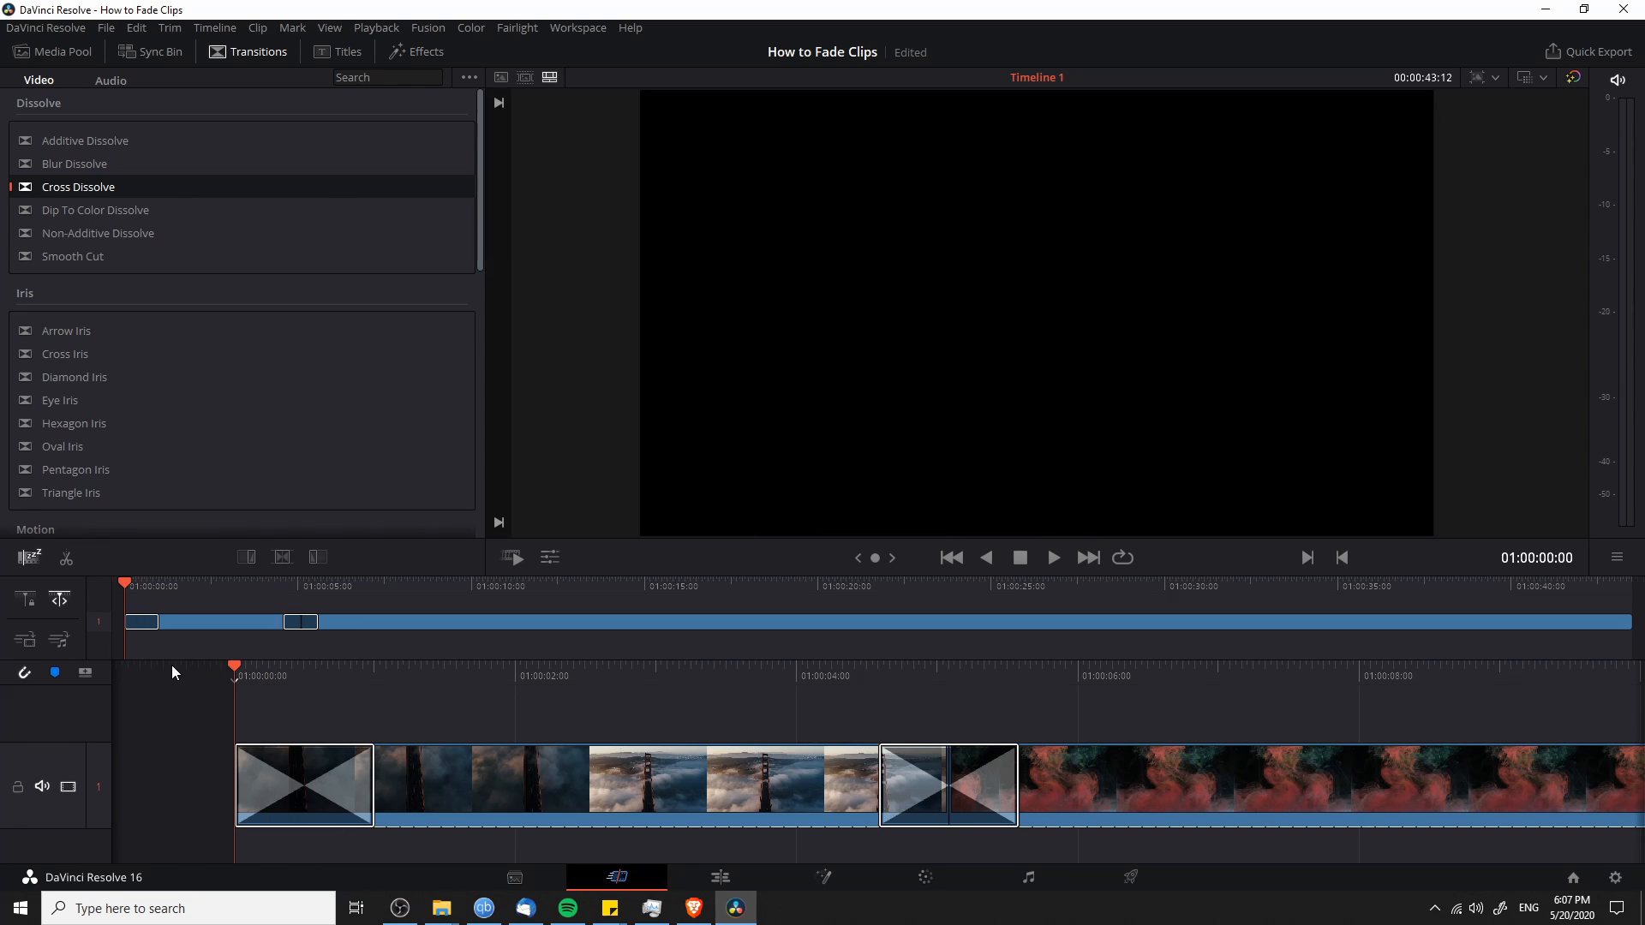
{"action": "left_click", "coordinate": [52, 51]}
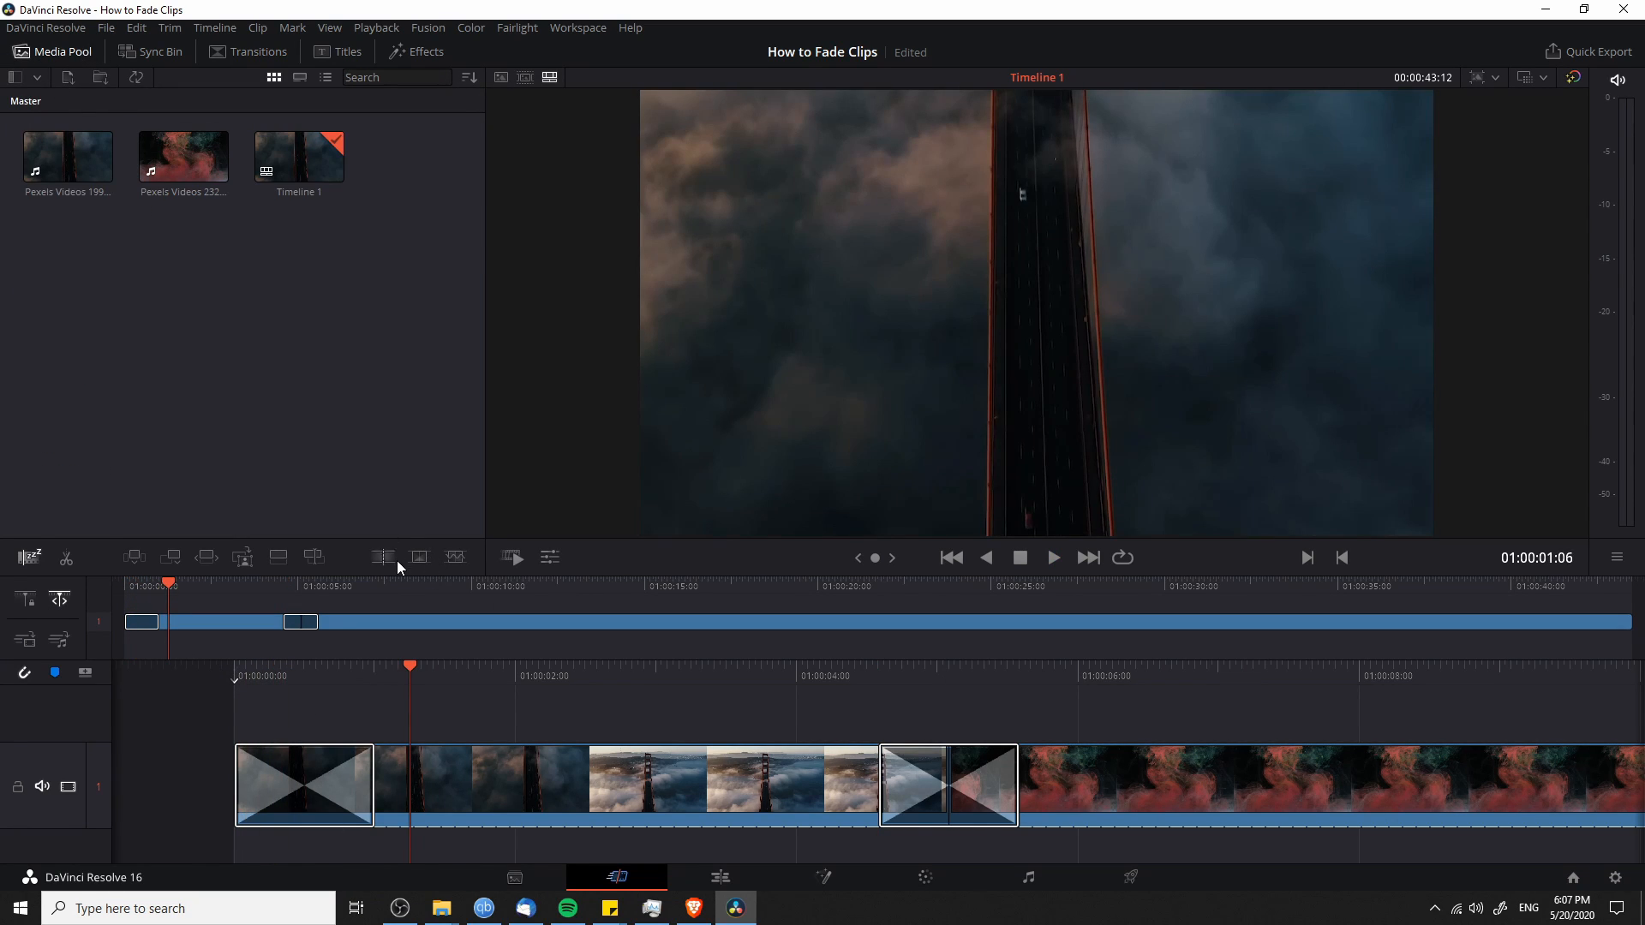
{"action": "mouse_move", "coordinate": [418, 557]}
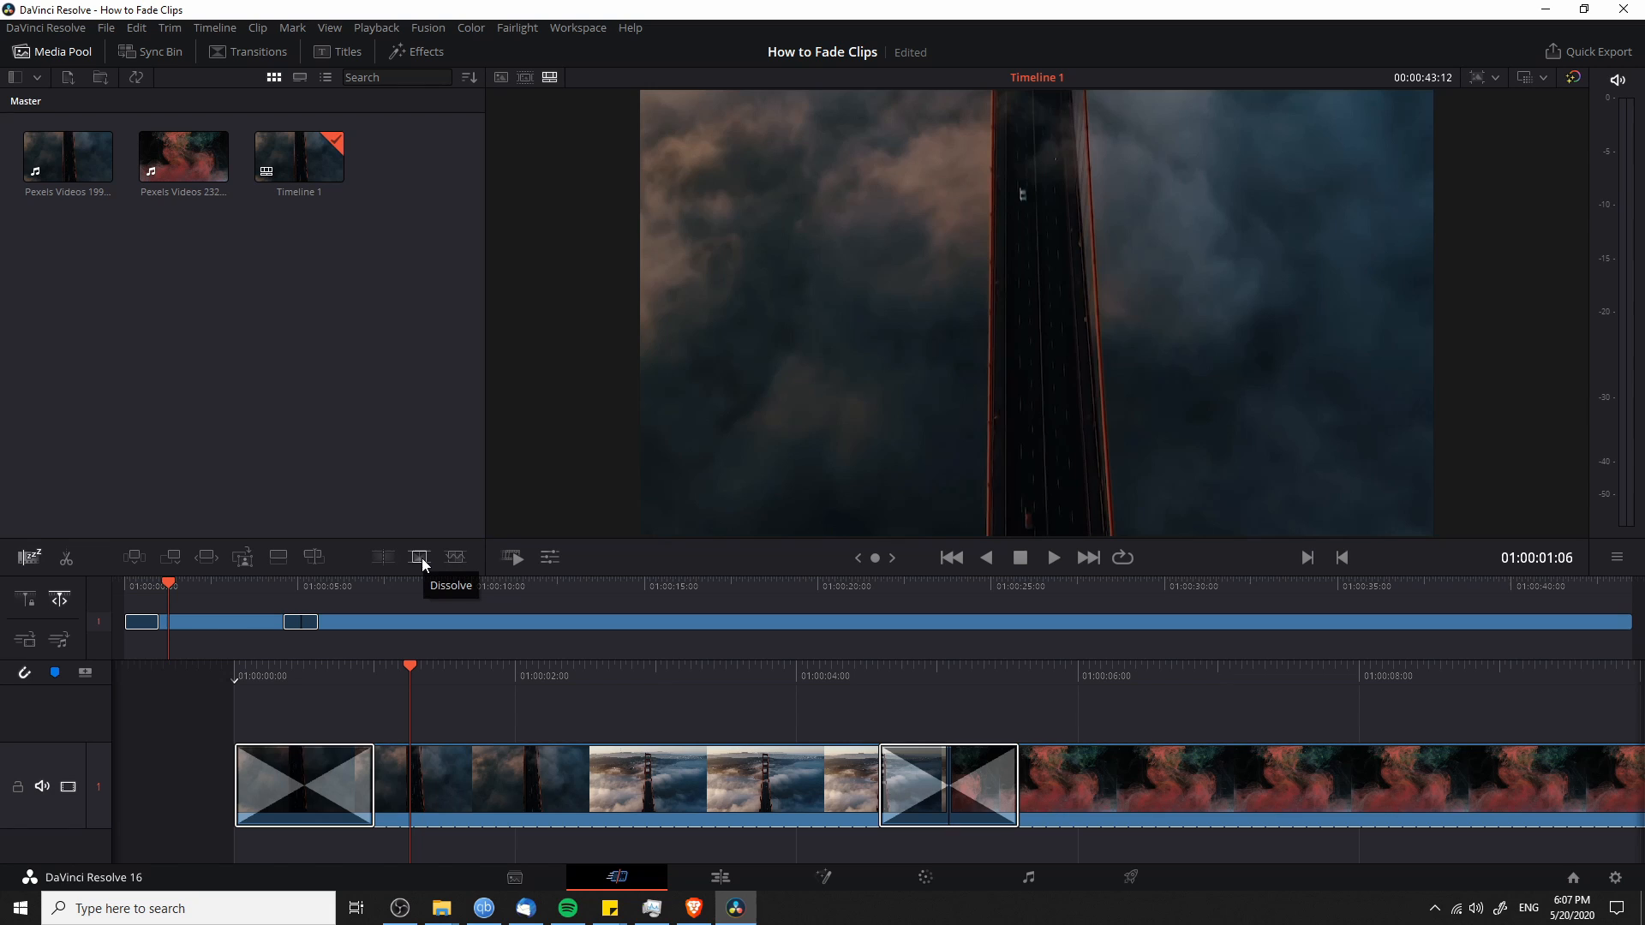